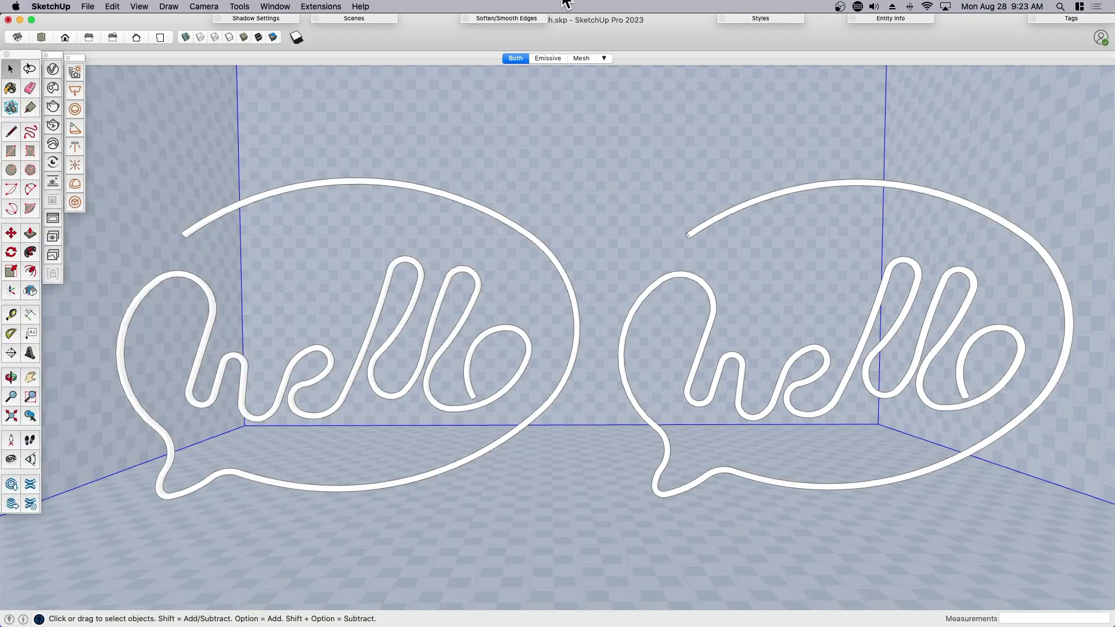
{"action": "mouse_move", "coordinate": [621, 274]}
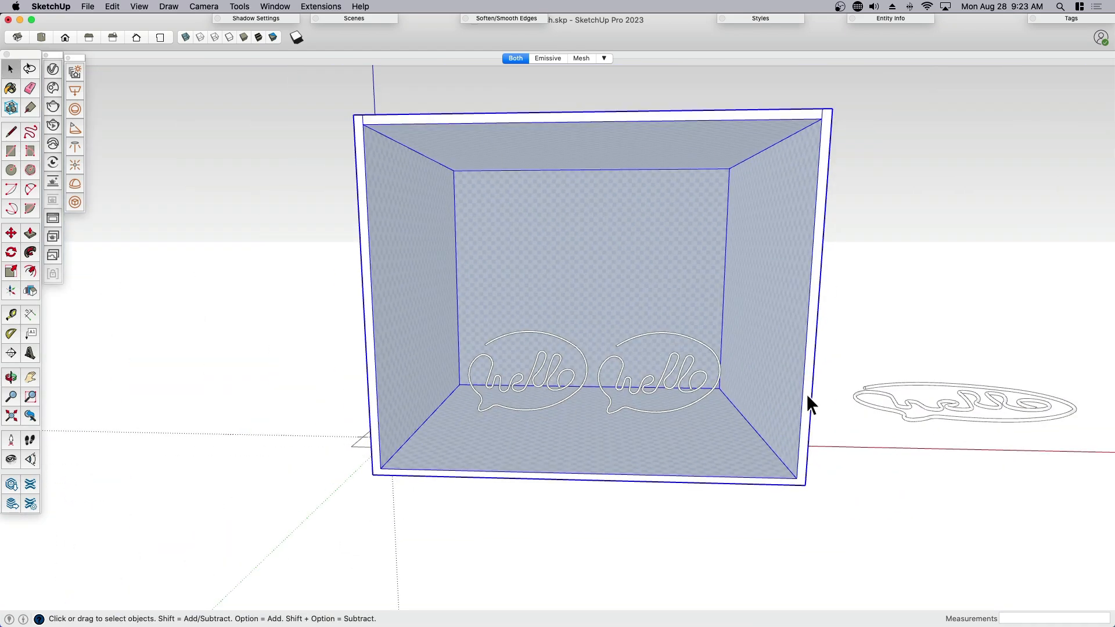
Switch to the Emissive scene and paint the hello sign Strawberry pink from Crayons
{"action": "left_click_drag", "start_coordinate": [810, 405], "coordinate": [690, 419]}
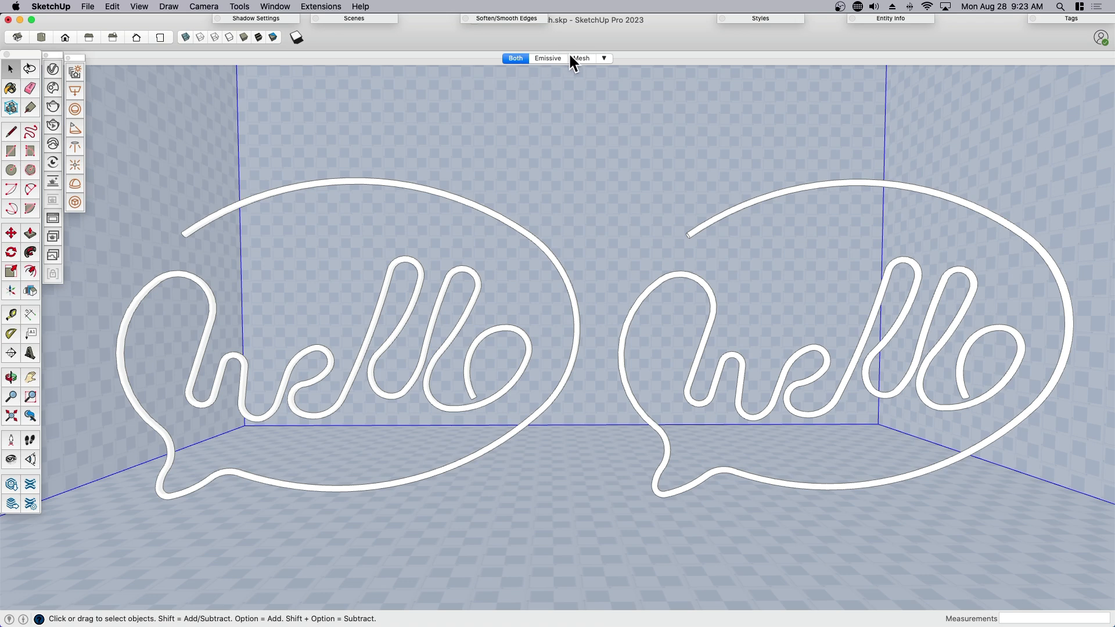
{"action": "left_click", "coordinate": [548, 59]}
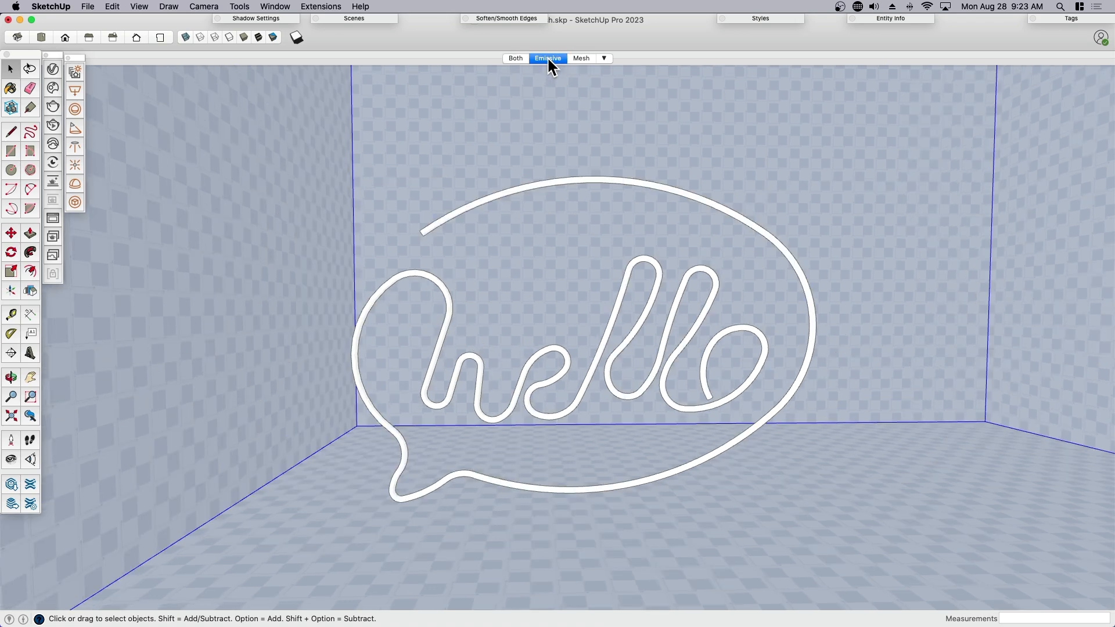
{"action": "mouse_move", "coordinate": [548, 74]}
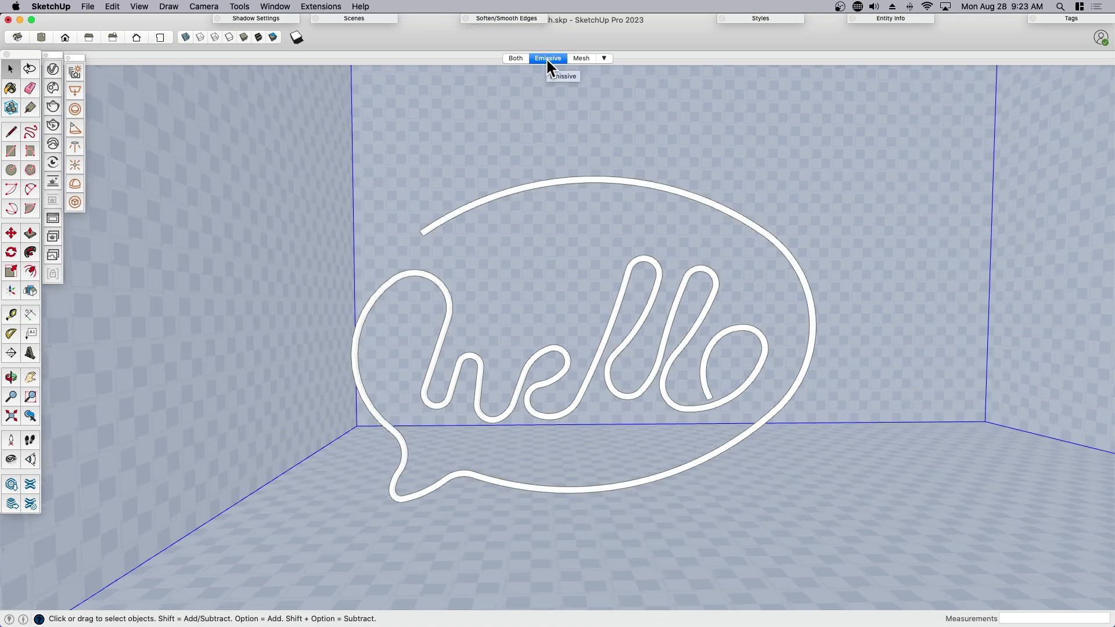
{"action": "mouse_move", "coordinate": [69, 132]}
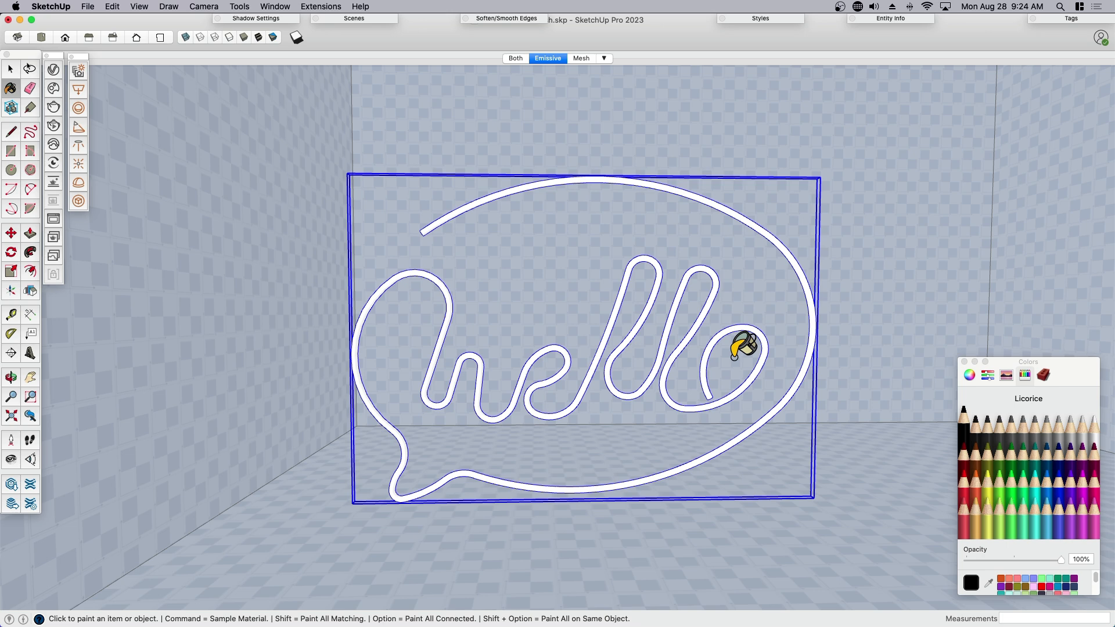
{"action": "left_click", "coordinate": [1090, 491]}
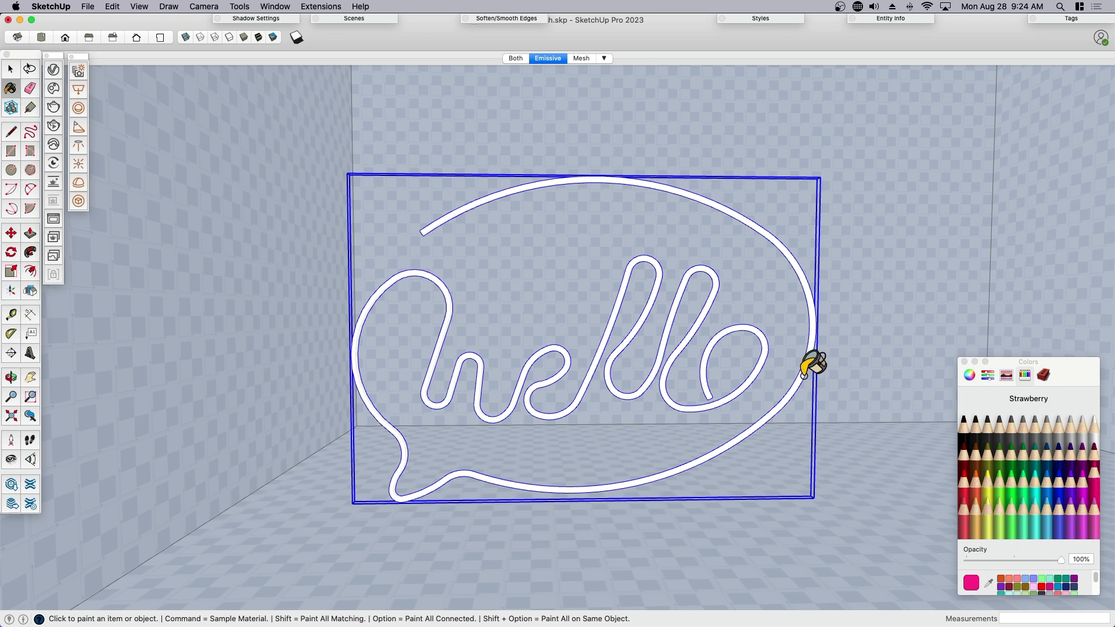
{"action": "mouse_move", "coordinate": [806, 371]}
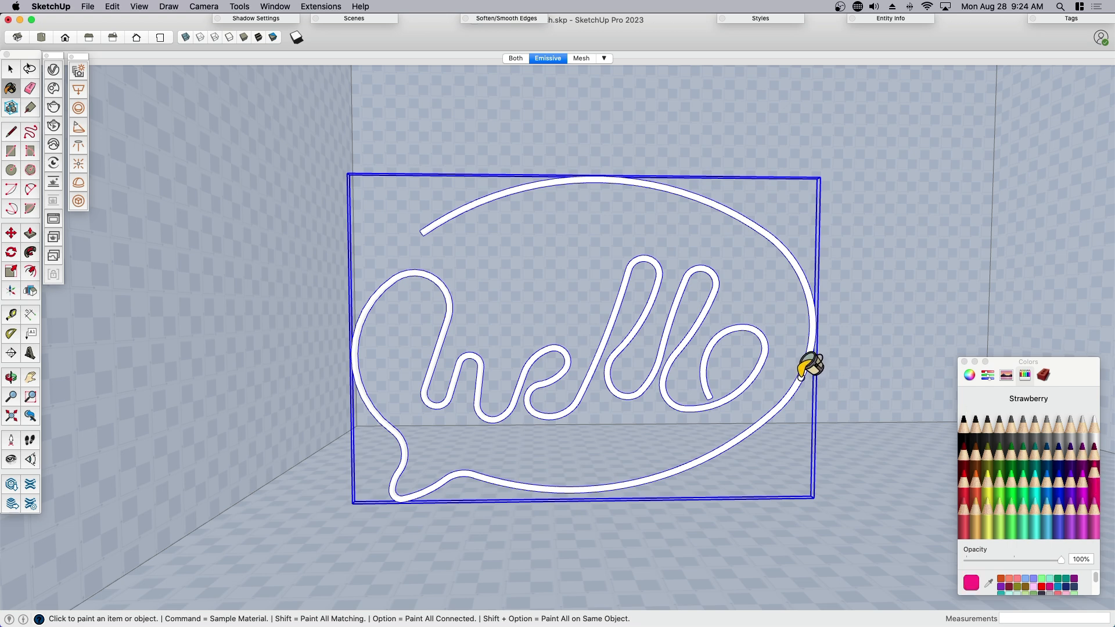
{"action": "left_click", "coordinate": [801, 374]}
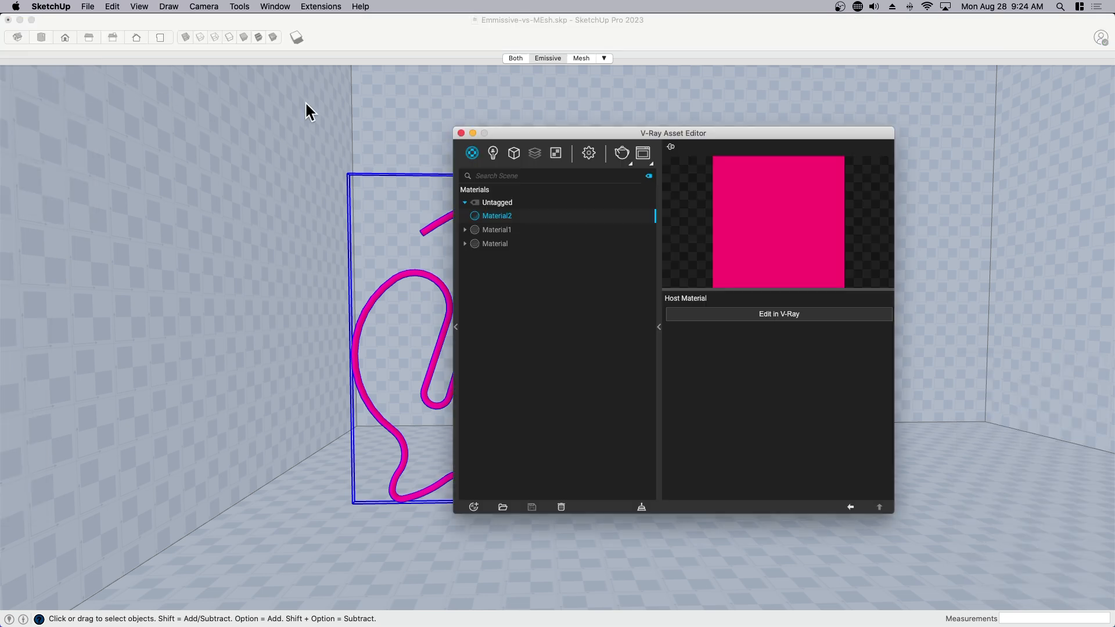
{"action": "mouse_move", "coordinate": [498, 219]}
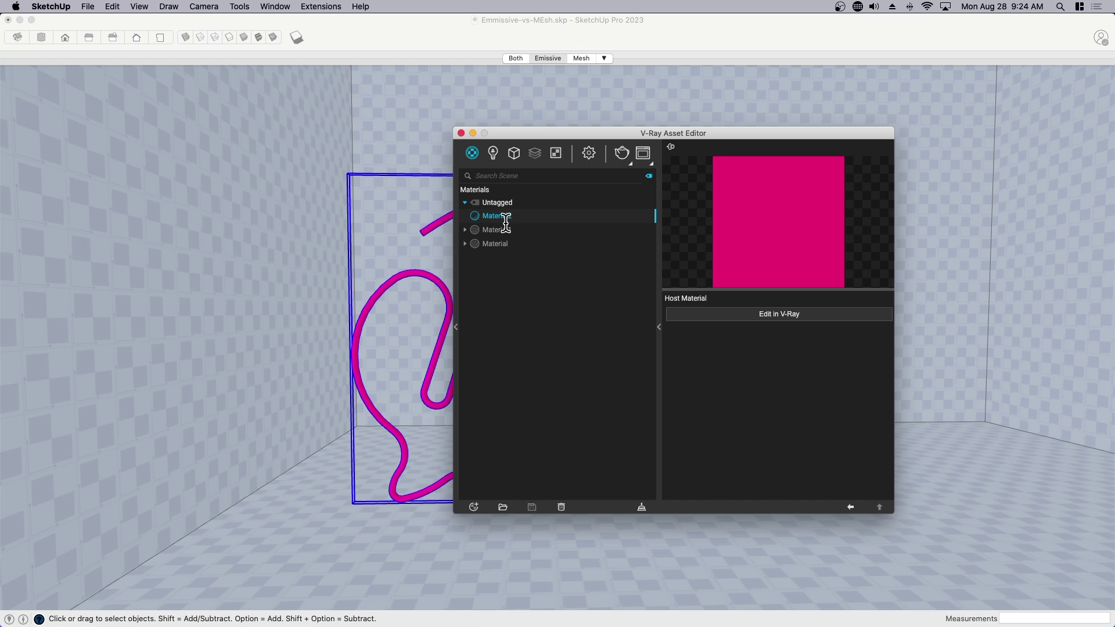
Rename the sign's pink Material2 to 'Neon Lamp' in the V-Ray materials list
{"action": "double_click", "coordinate": [495, 216]}
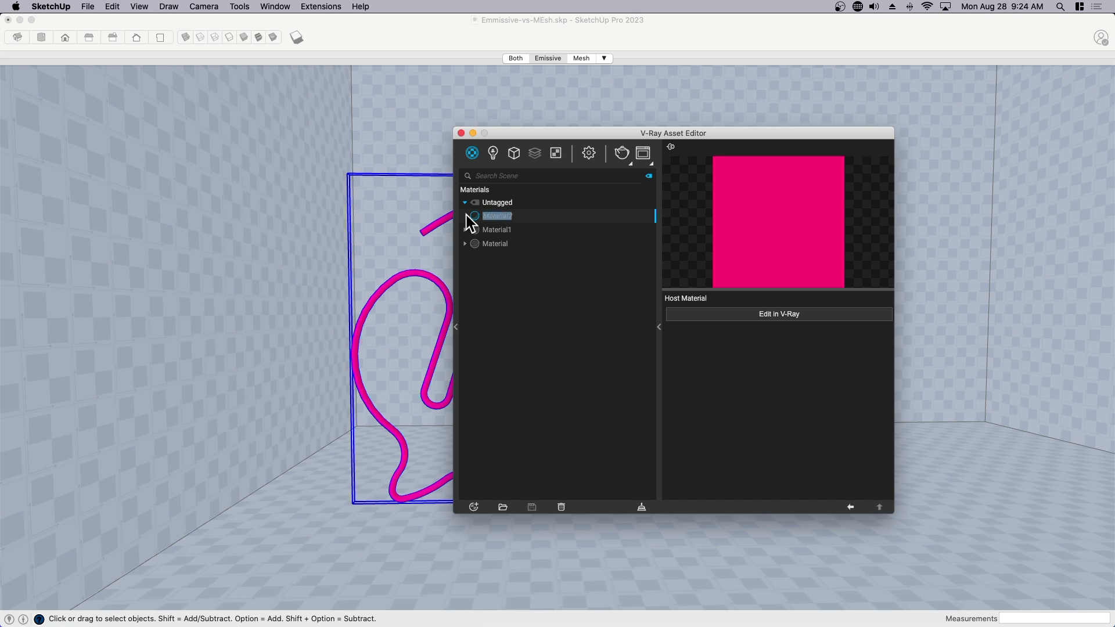
{"action": "type", "text": "Neon Lamp"}
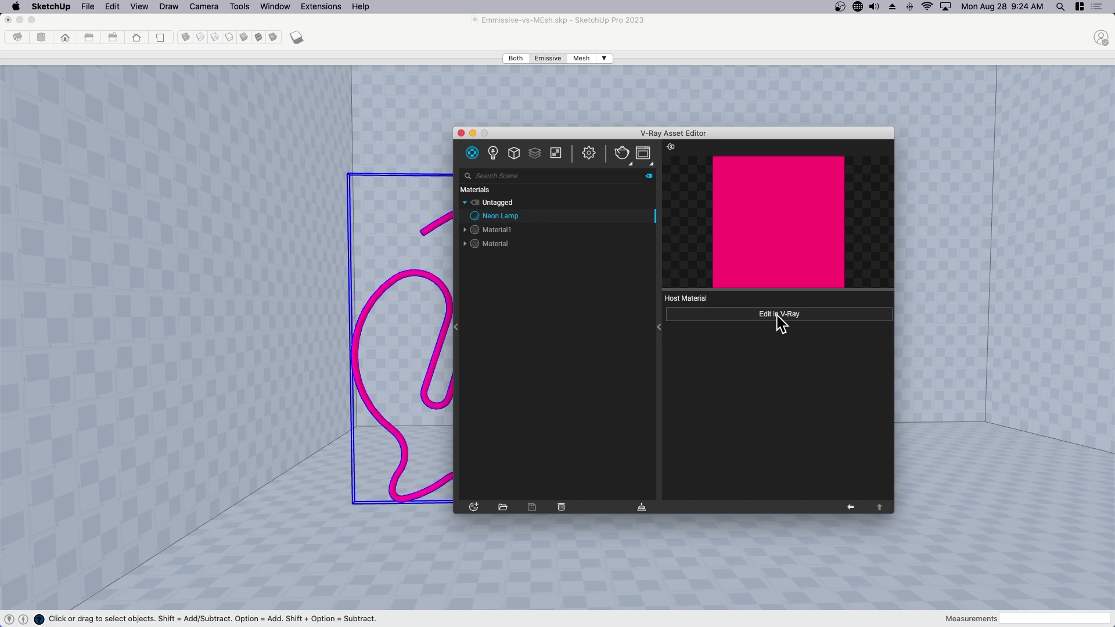
Open Neon Lamp's full V-Ray settings and add an Emissive layer
{"action": "left_click", "coordinate": [778, 315]}
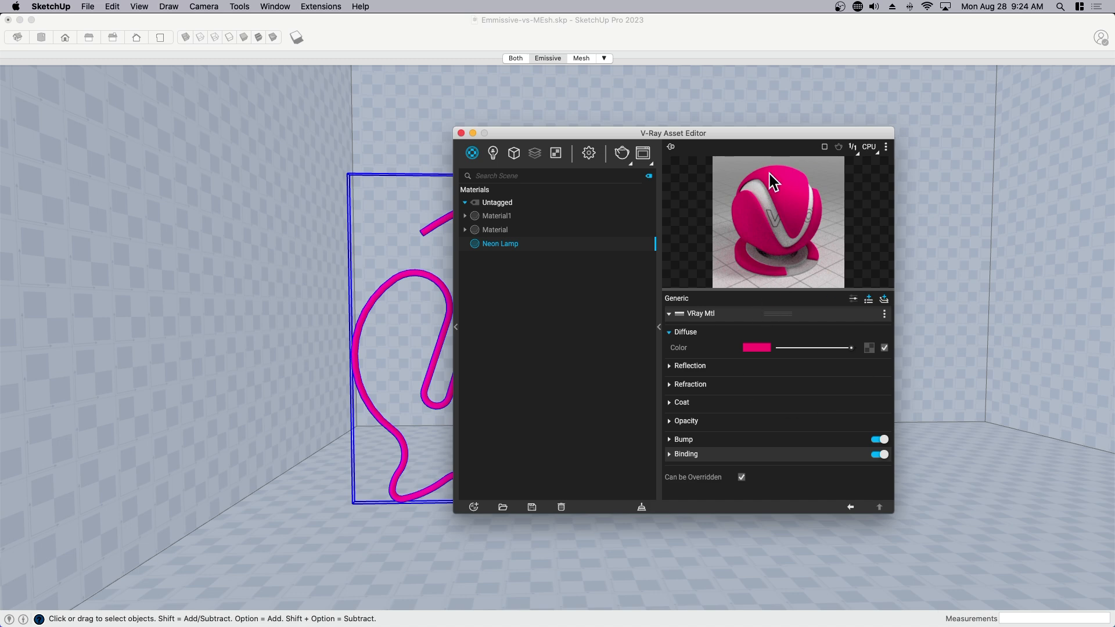
{"action": "left_click_drag", "start_coordinate": [673, 133], "coordinate": [714, 135]}
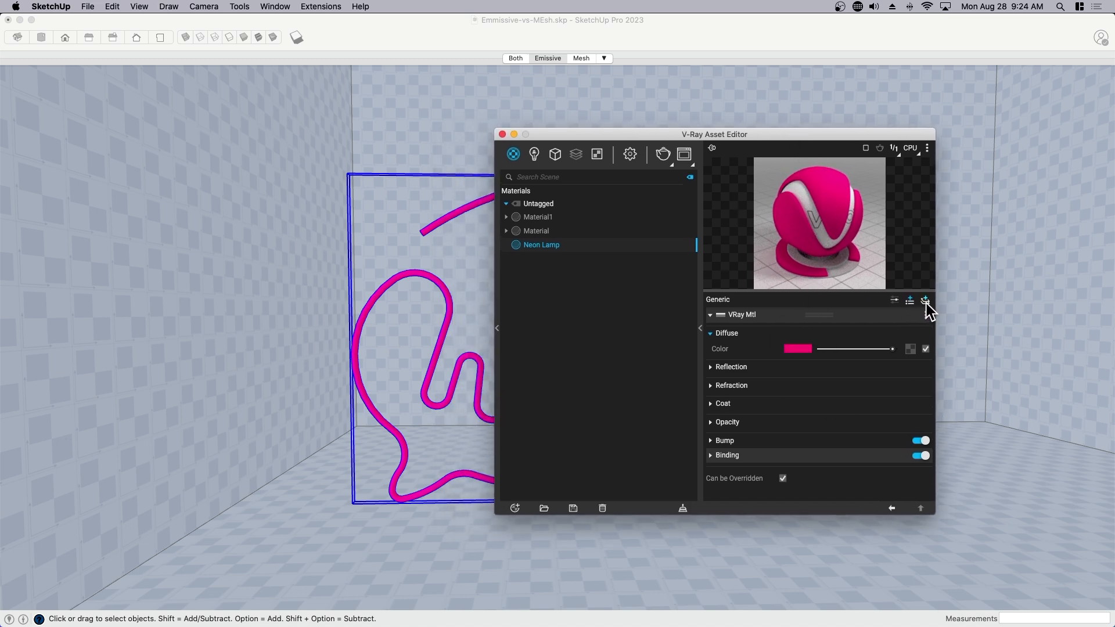
{"action": "left_click", "coordinate": [925, 300]}
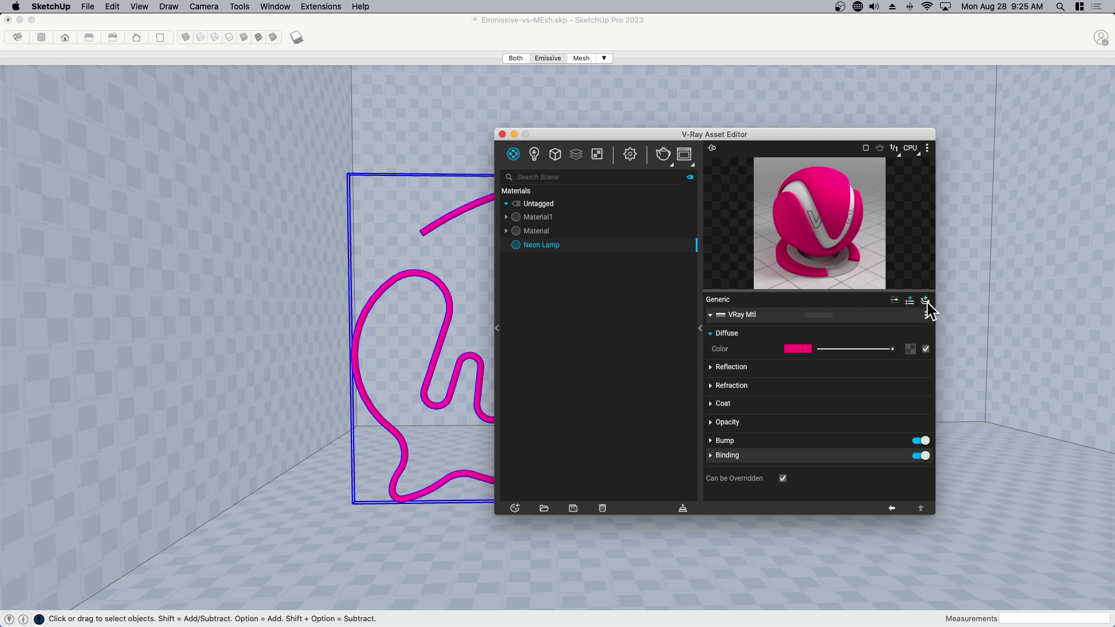
{"action": "left_click", "coordinate": [925, 302]}
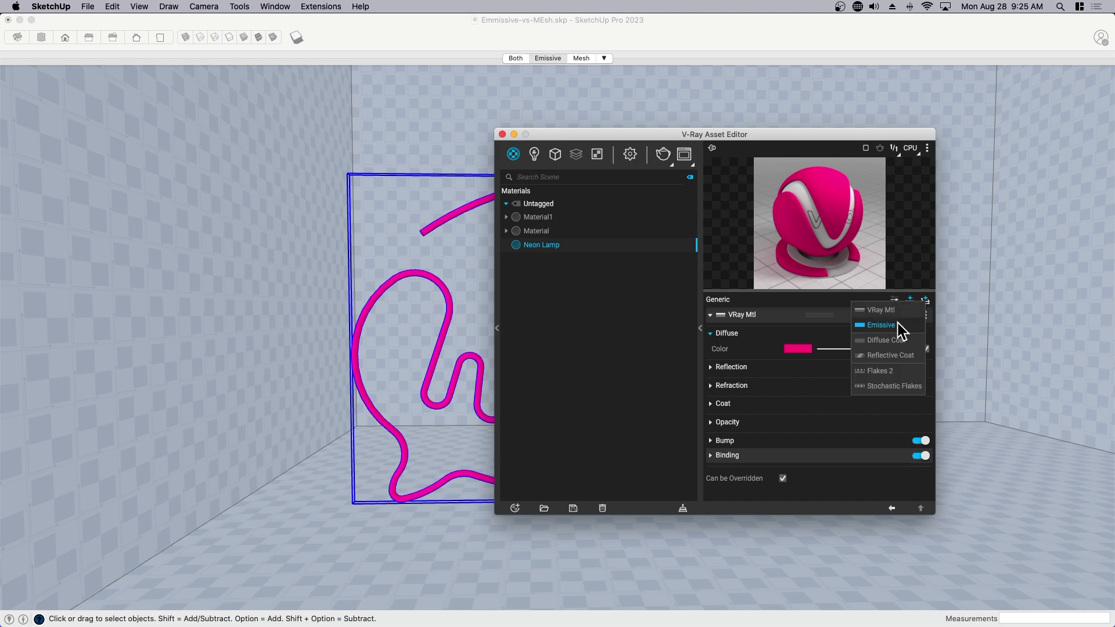
{"action": "left_click", "coordinate": [880, 325]}
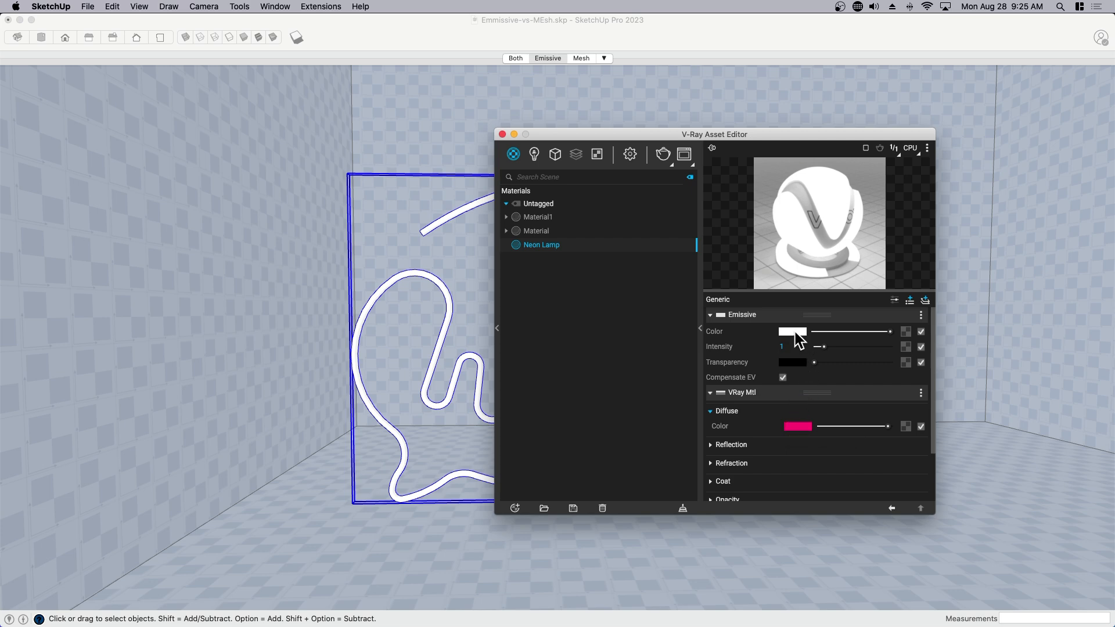
Change the Emissive layer's colour from white to hot pink
{"action": "left_click", "coordinate": [792, 332]}
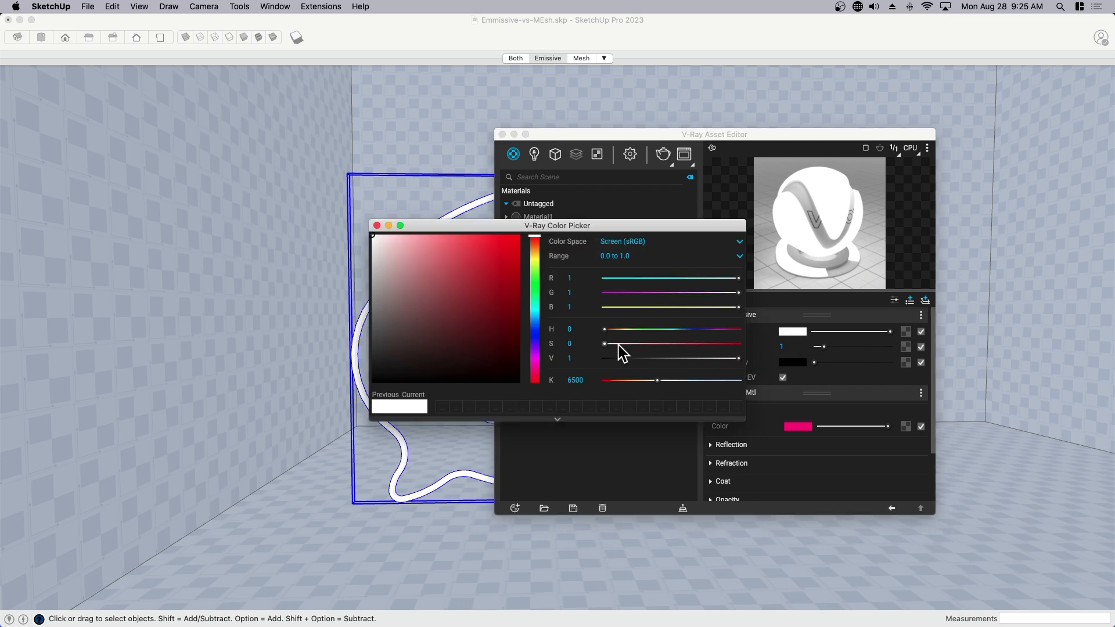
{"action": "mouse_move", "coordinate": [561, 373]}
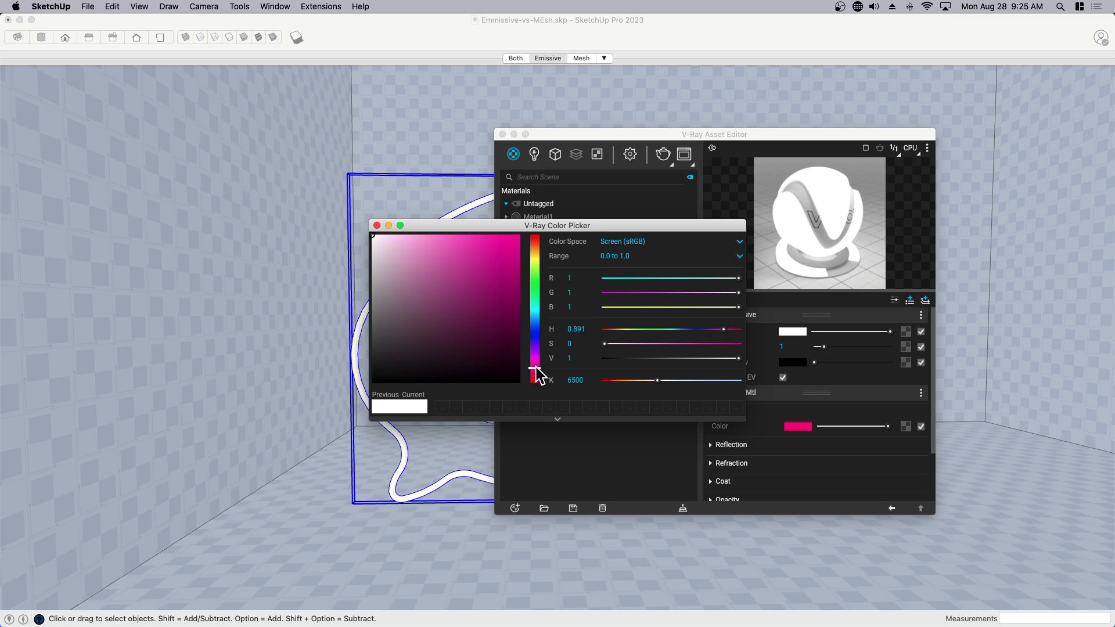
{"action": "left_click", "coordinate": [509, 243]}
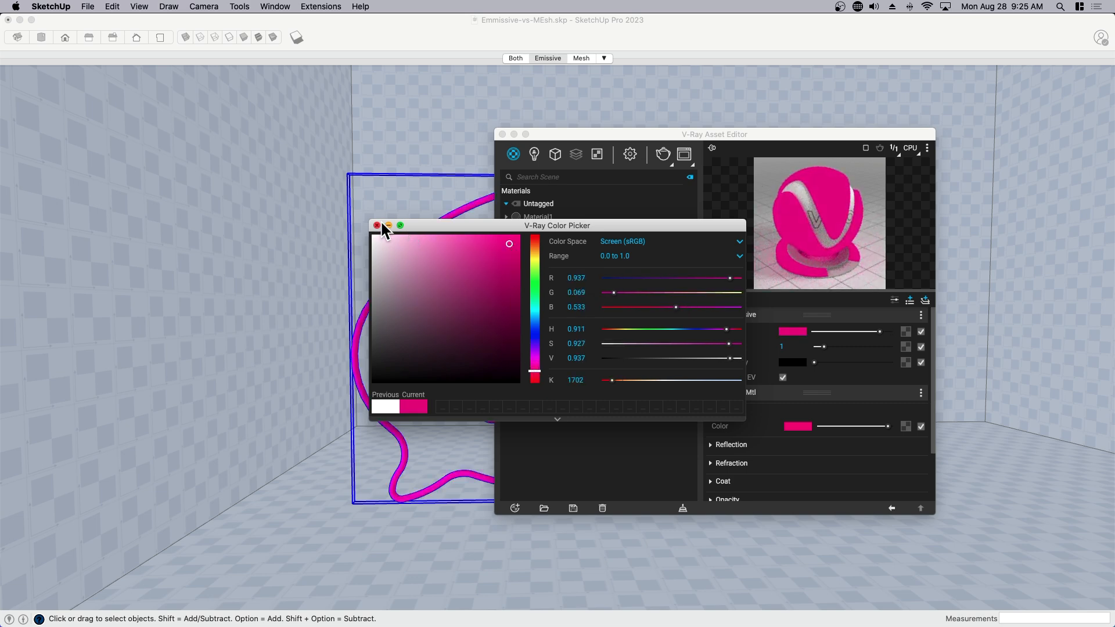
{"action": "left_click", "coordinate": [376, 225]}
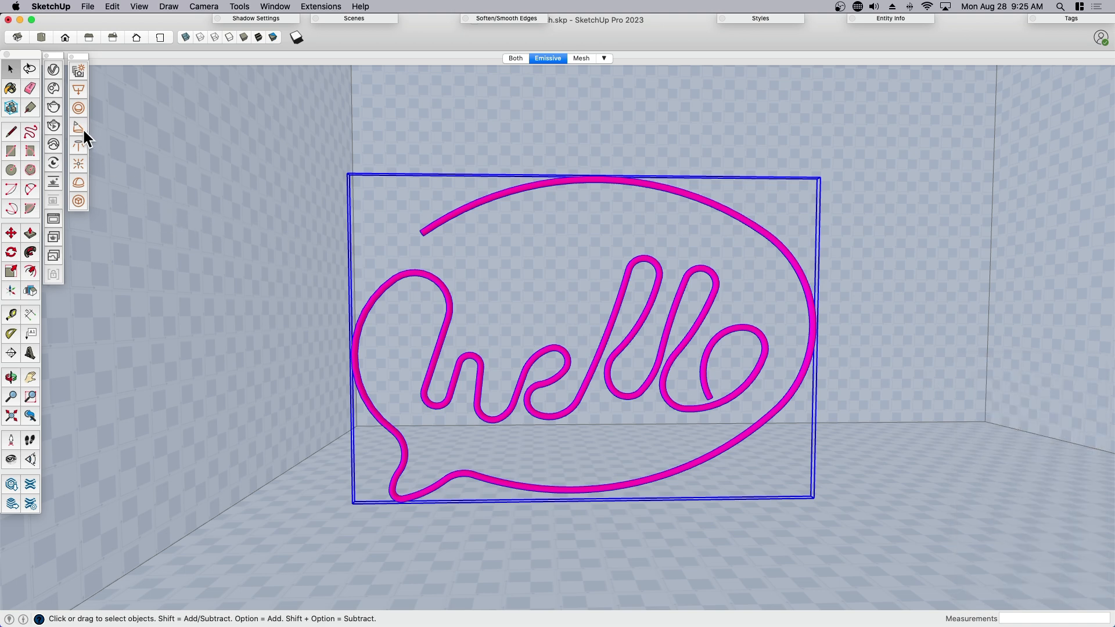
{"action": "mouse_move", "coordinate": [53, 127]}
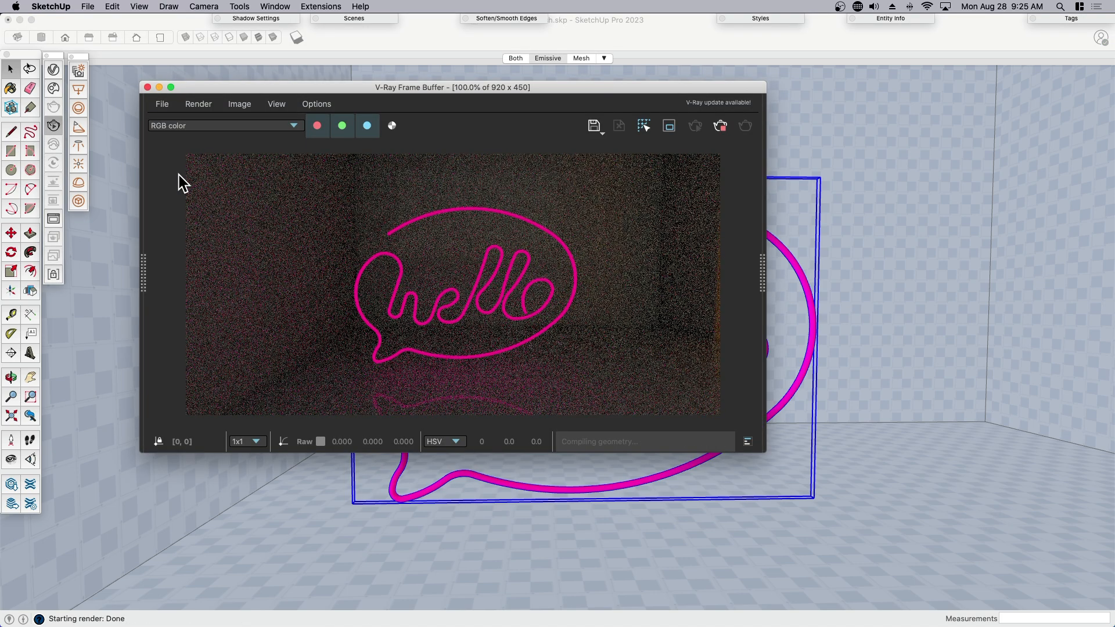
Move the V-Ray Frame Buffer with the pink glowing render toward the lower left
{"action": "left_click_drag", "start_coordinate": [452, 86], "coordinate": [351, 220]}
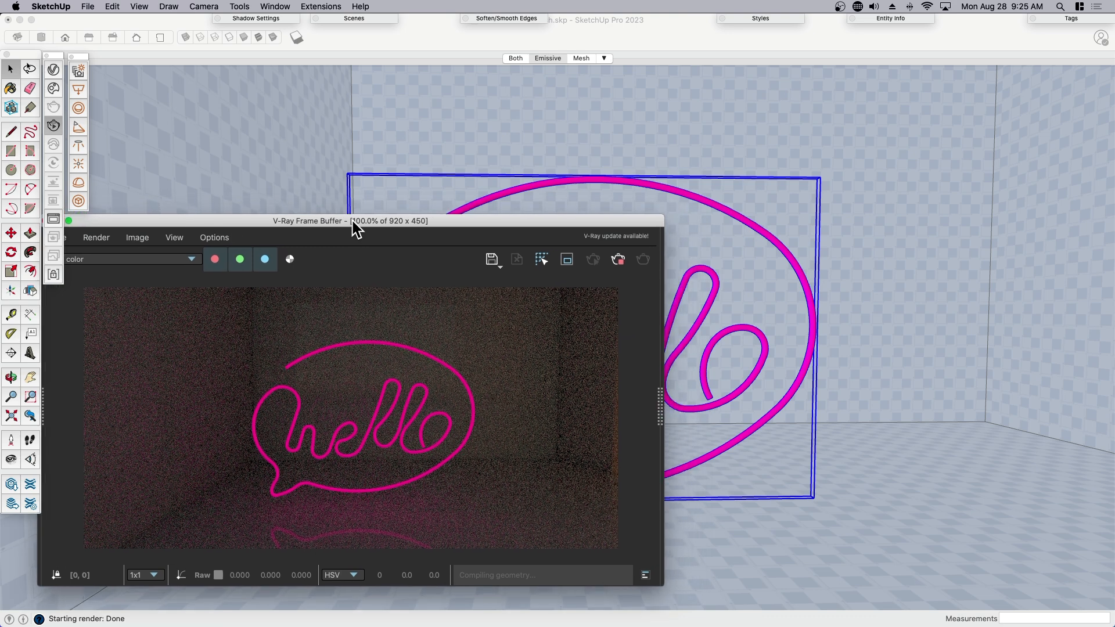
{"action": "left_click_drag", "start_coordinate": [355, 220], "coordinate": [320, 238]}
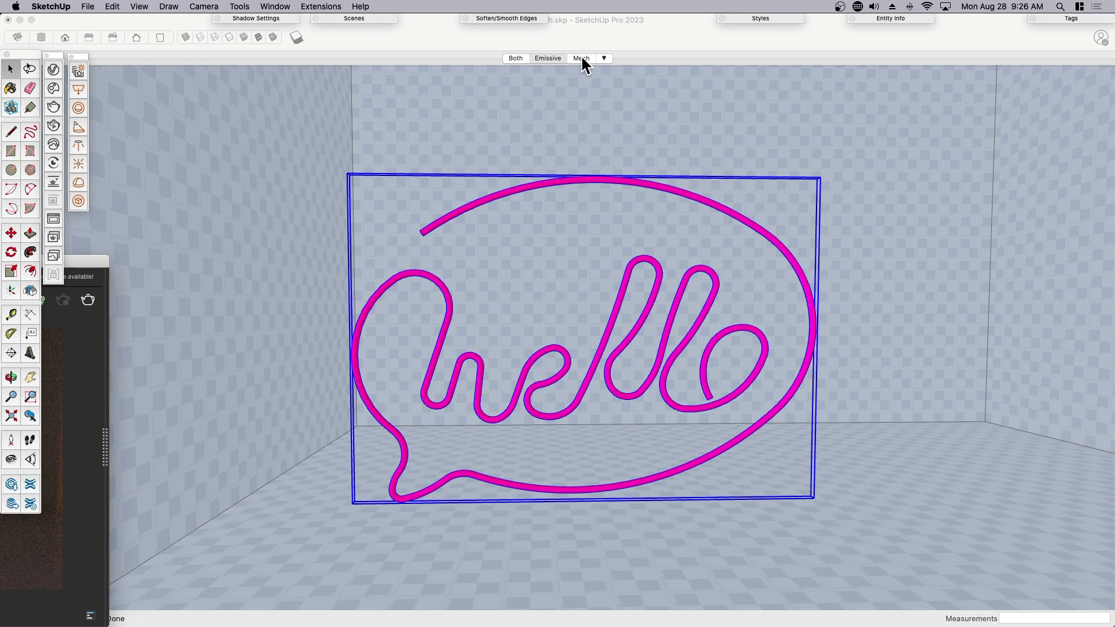
Activate the Mesh scene with the white hello sign alone in the room
{"action": "left_click", "coordinate": [581, 59]}
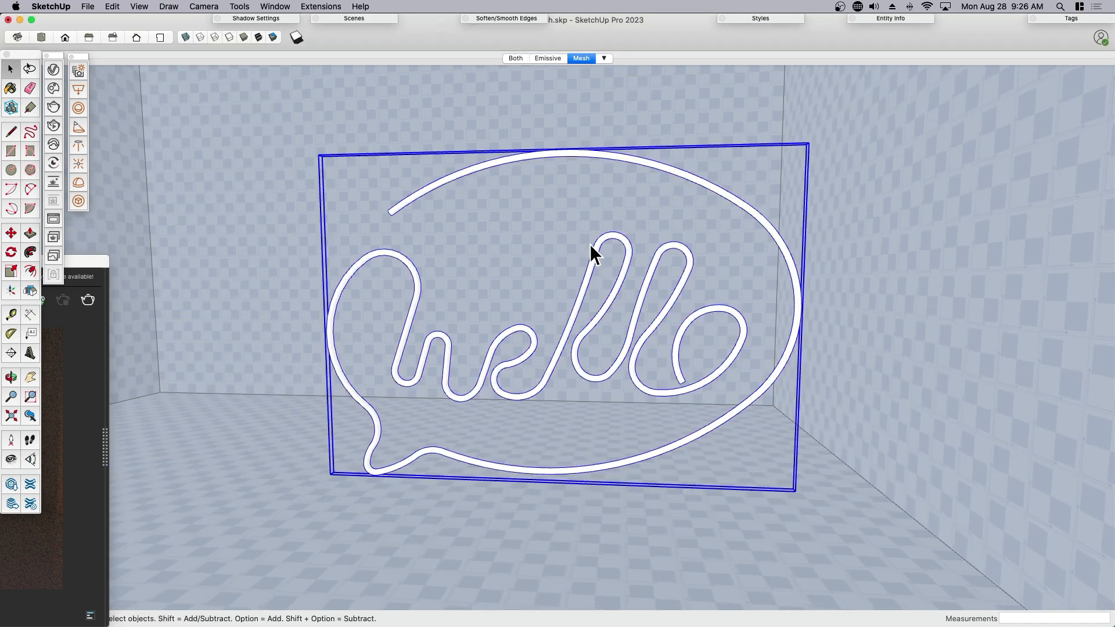
{"action": "mouse_move", "coordinate": [551, 311]}
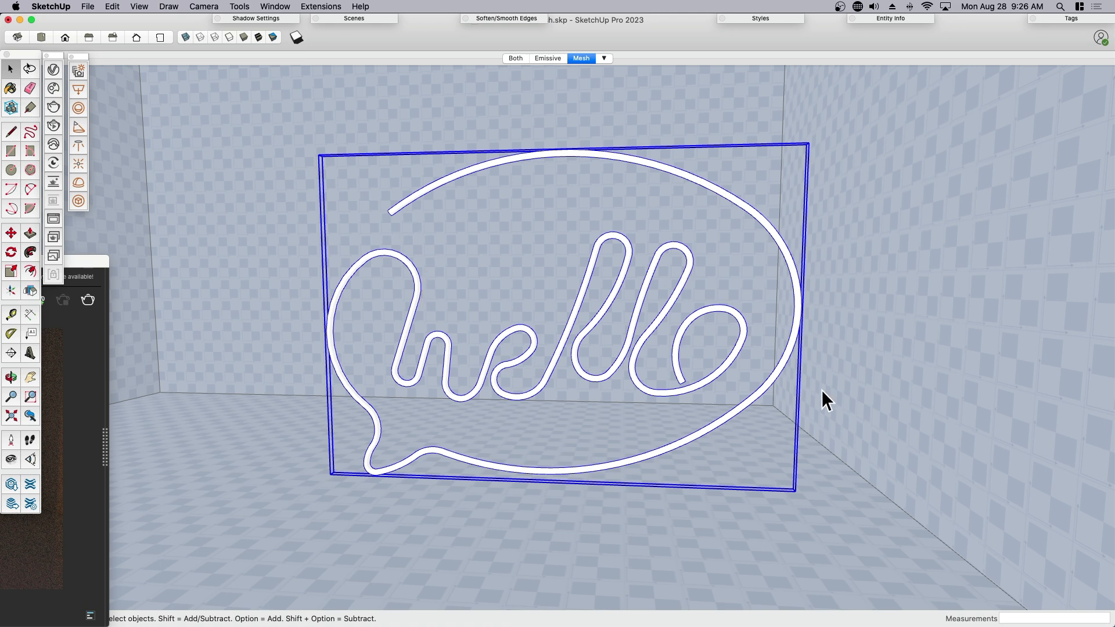
{"action": "mouse_move", "coordinate": [499, 360]}
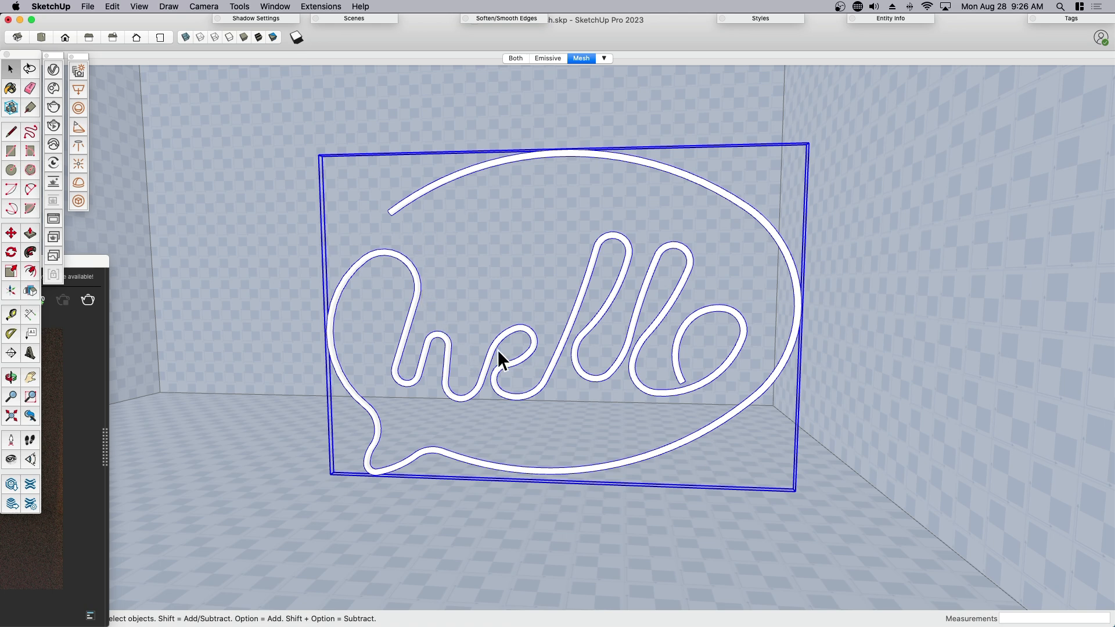
{"action": "mouse_move", "coordinate": [429, 209]}
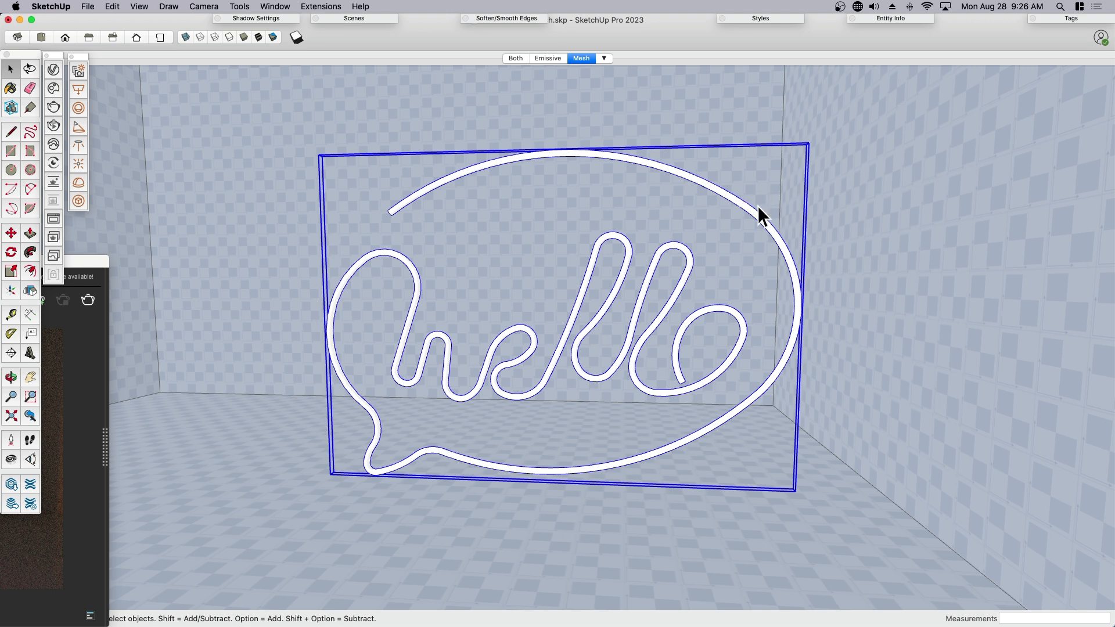
{"action": "mouse_move", "coordinate": [86, 210]}
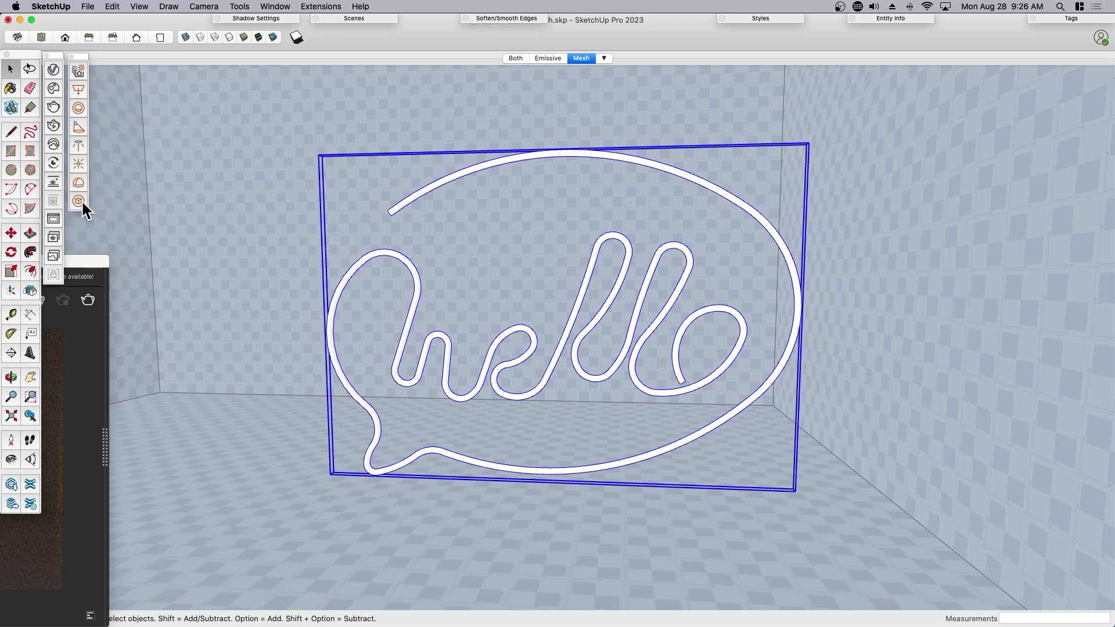
{"action": "mouse_move", "coordinate": [78, 201]}
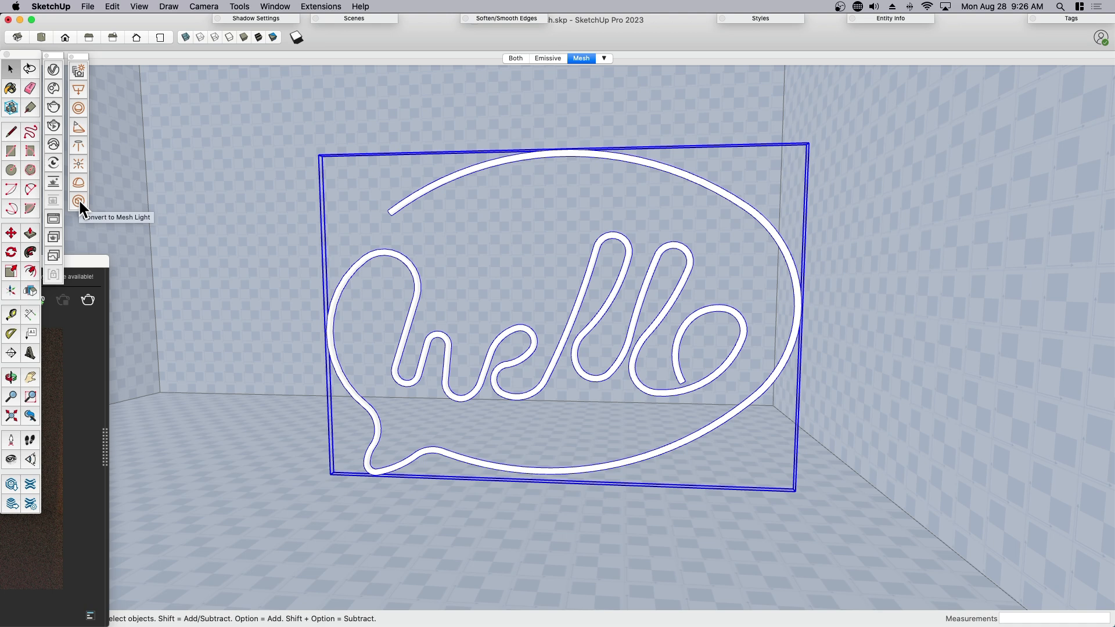
{"action": "mouse_move", "coordinate": [82, 202]}
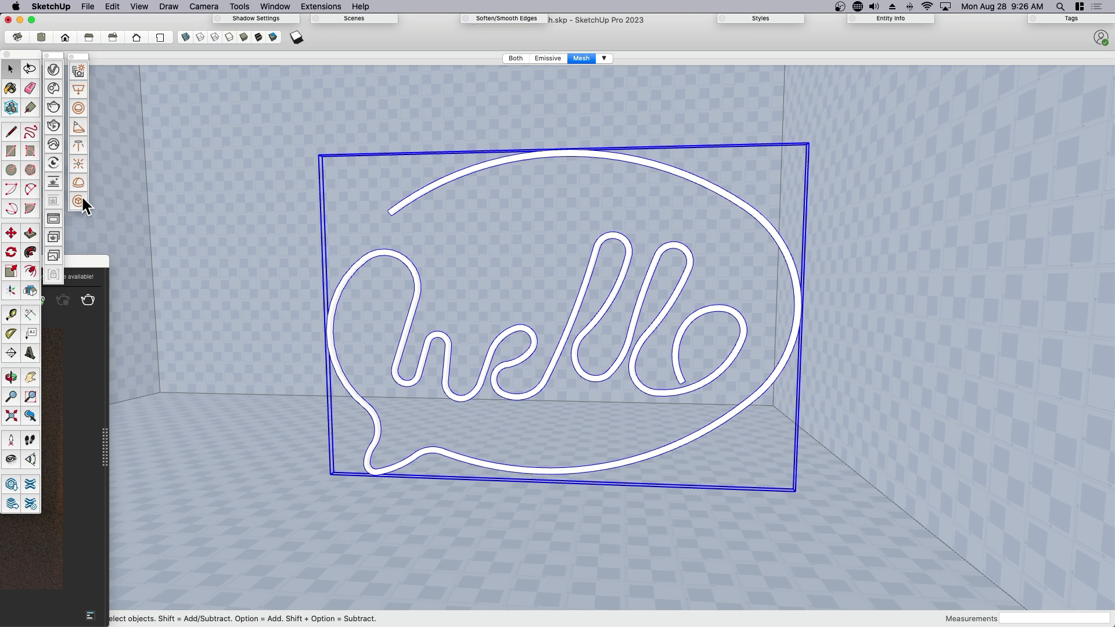
{"action": "mouse_move", "coordinate": [78, 201]}
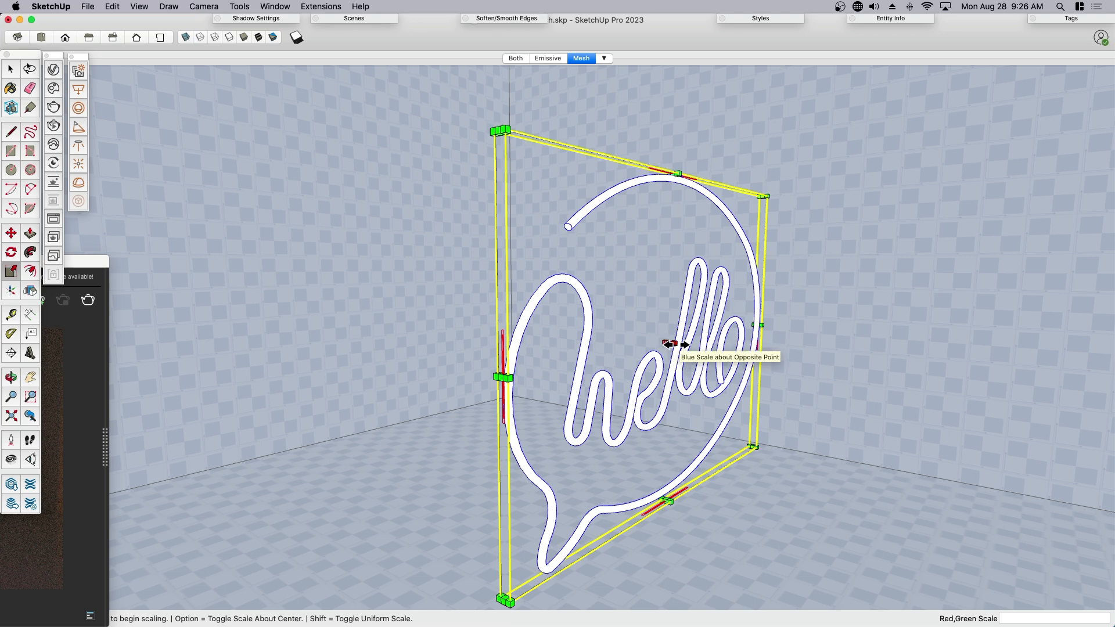
Scale the white hello sign group wider by dragging a Scale handle
{"action": "left_click_drag", "start_coordinate": [683, 345], "coordinate": [889, 387]}
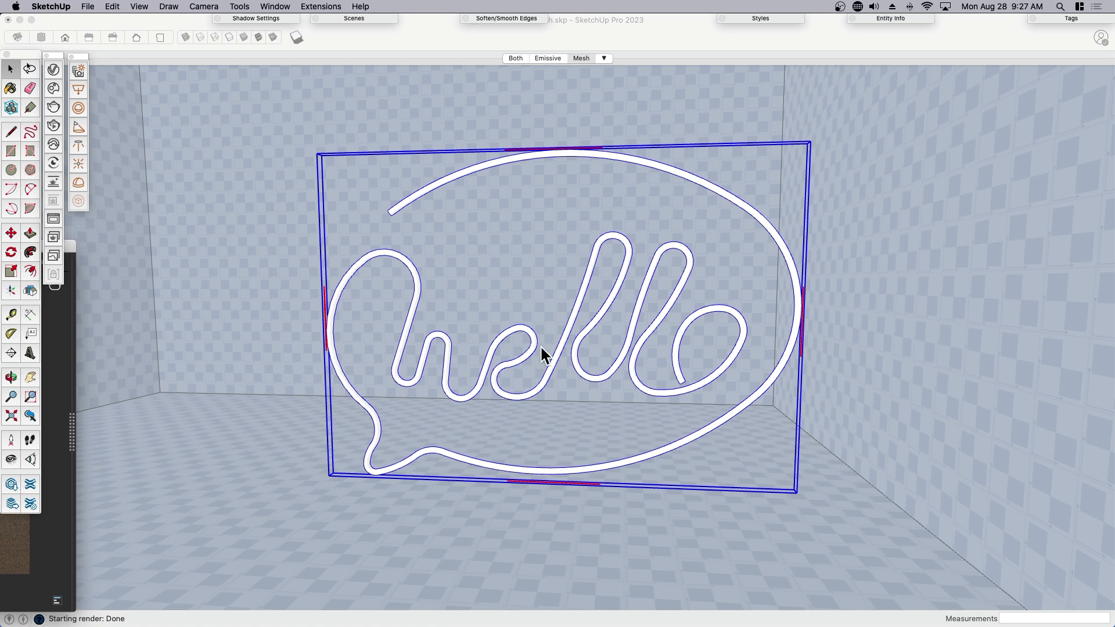
{"action": "mouse_move", "coordinate": [613, 312]}
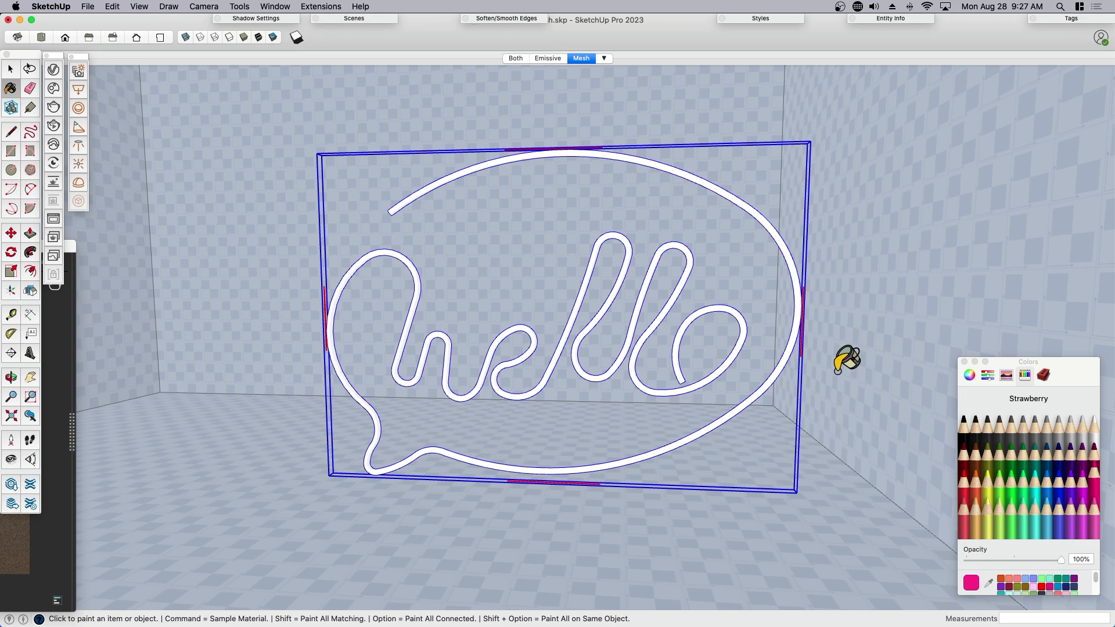
{"action": "mouse_move", "coordinate": [663, 309]}
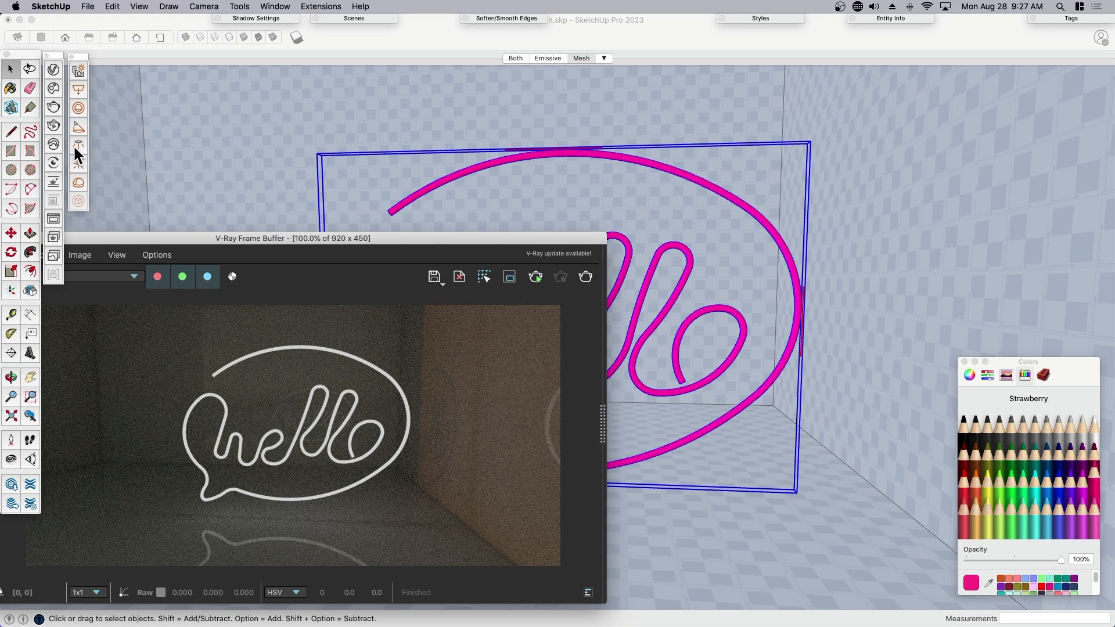
{"action": "mouse_move", "coordinate": [55, 129]}
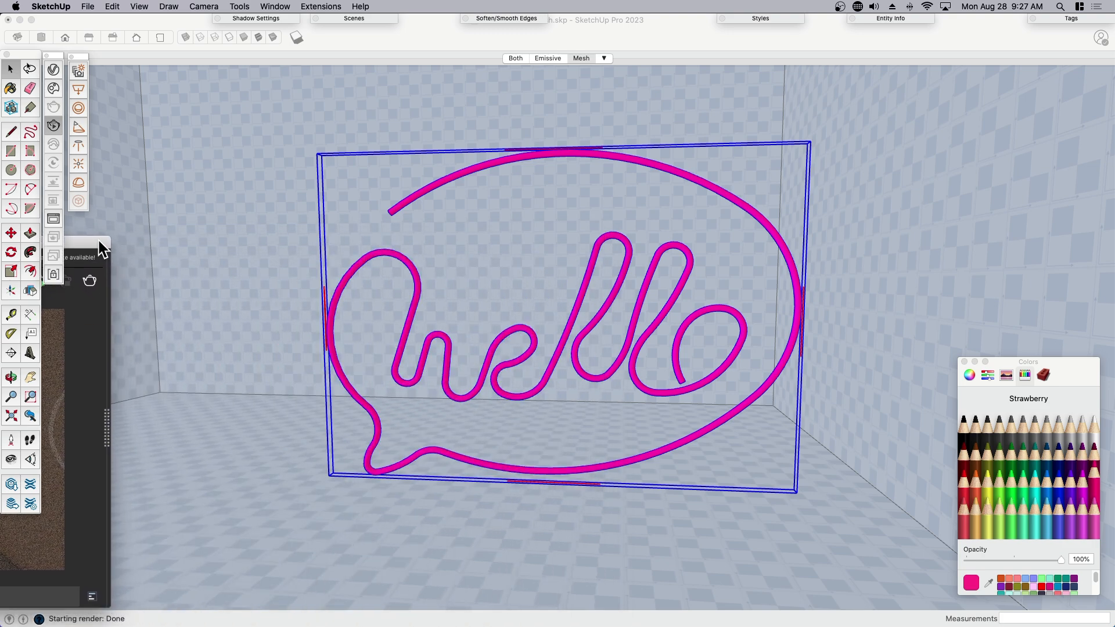
{"action": "mouse_move", "coordinate": [52, 73]}
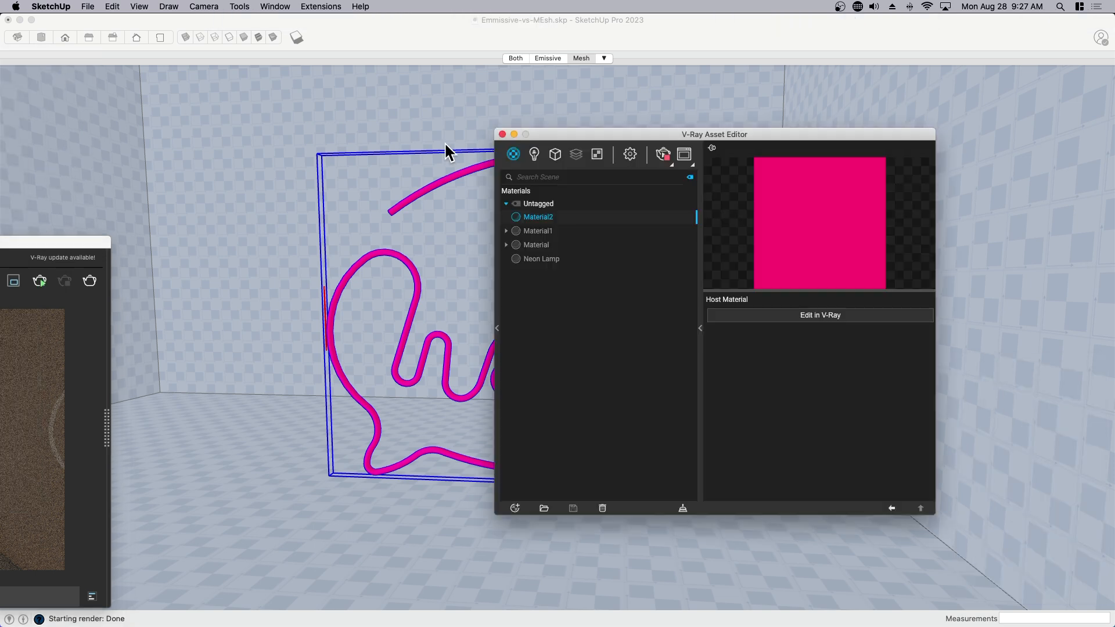
{"action": "mouse_move", "coordinate": [499, 246]}
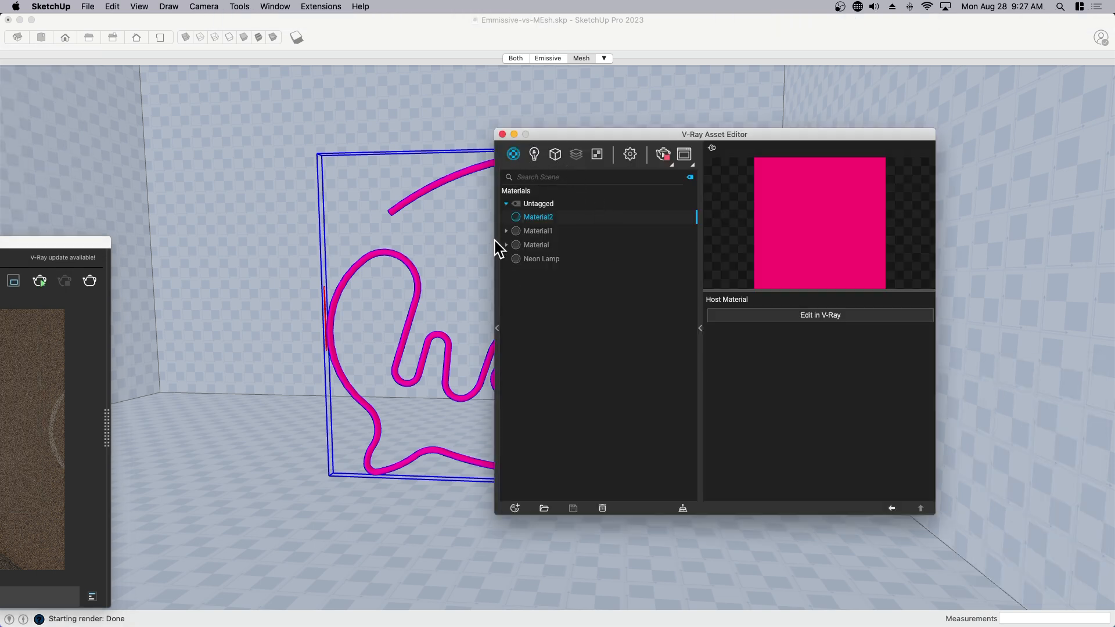
{"action": "mouse_move", "coordinate": [537, 223]}
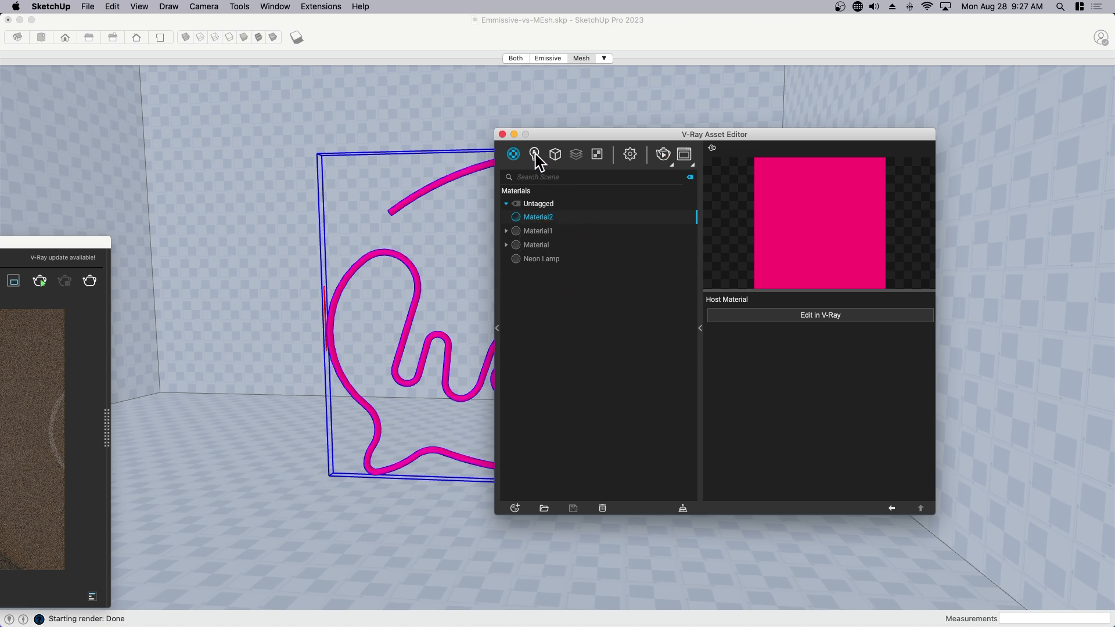
In the V-Ray Lights list, rename Mesh Light to 'Mesh Light-Neon Lamp'
{"action": "left_click", "coordinate": [534, 154]}
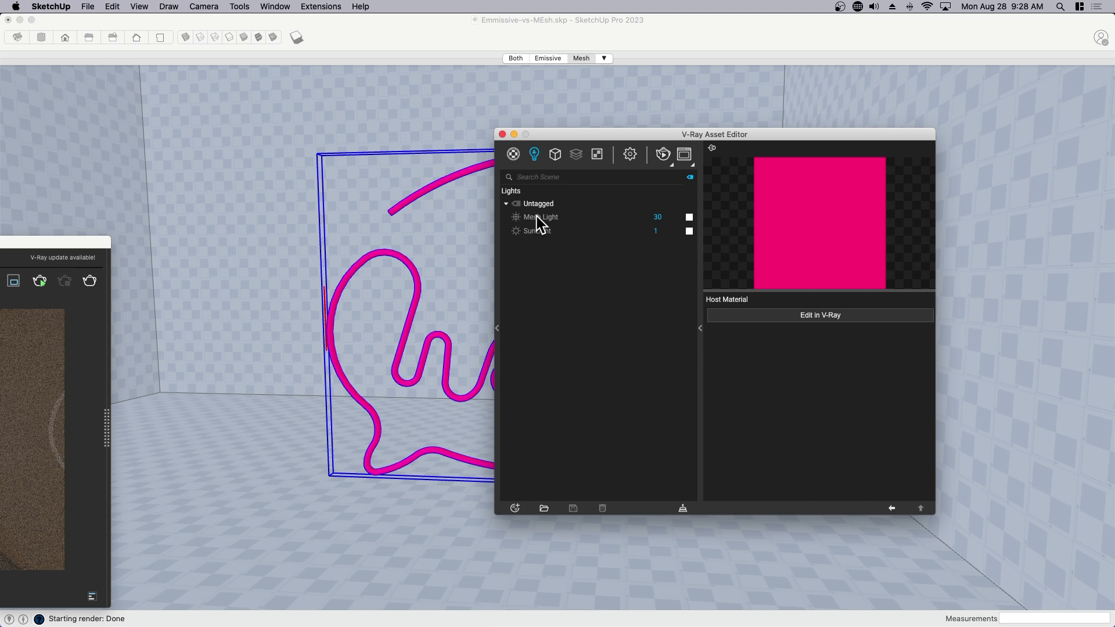
{"action": "left_click", "coordinate": [541, 217]}
{"action": "type", "text": "-"}
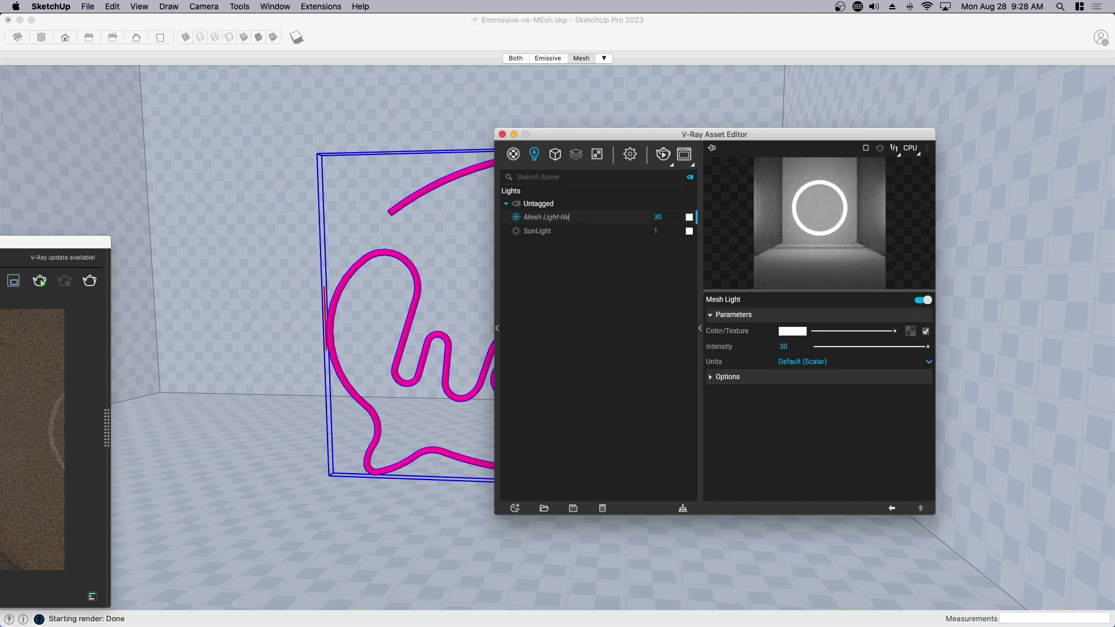
{"action": "type", "text": "Neon Lamp"}
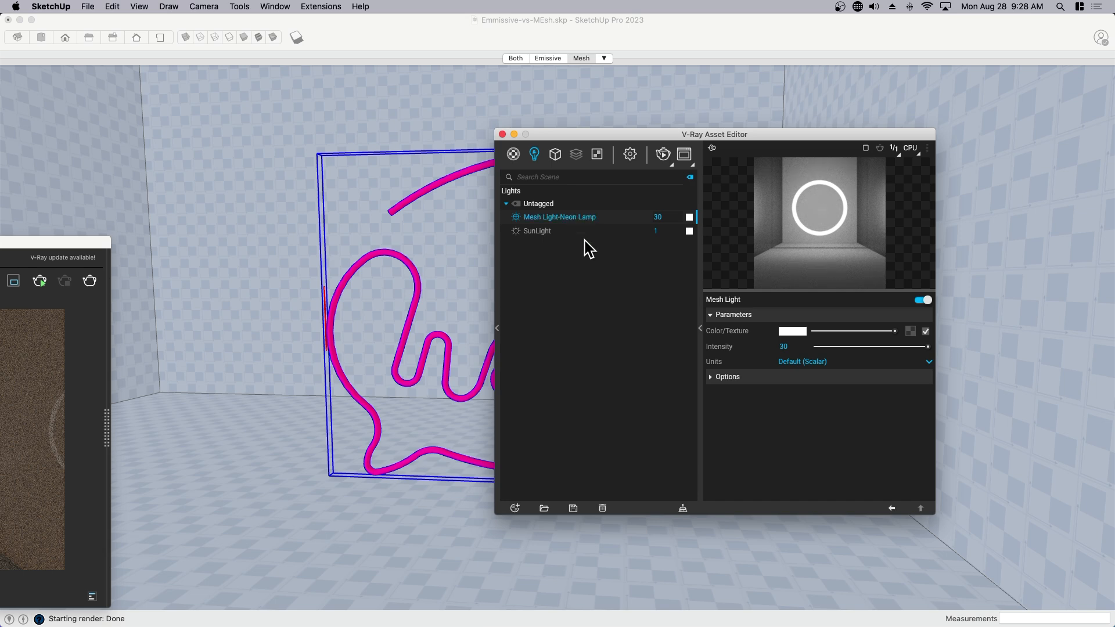
{"action": "mouse_move", "coordinate": [791, 405]}
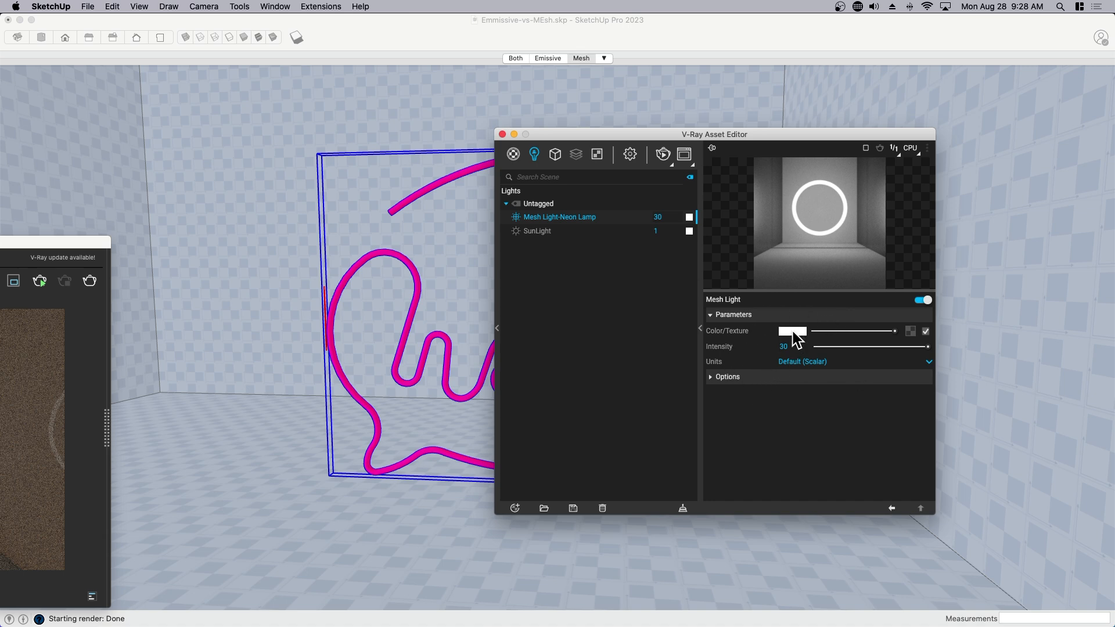
Give the Neon Lamp mesh light a hot pink colour, keeping Default intensity units
{"action": "left_click", "coordinate": [793, 331]}
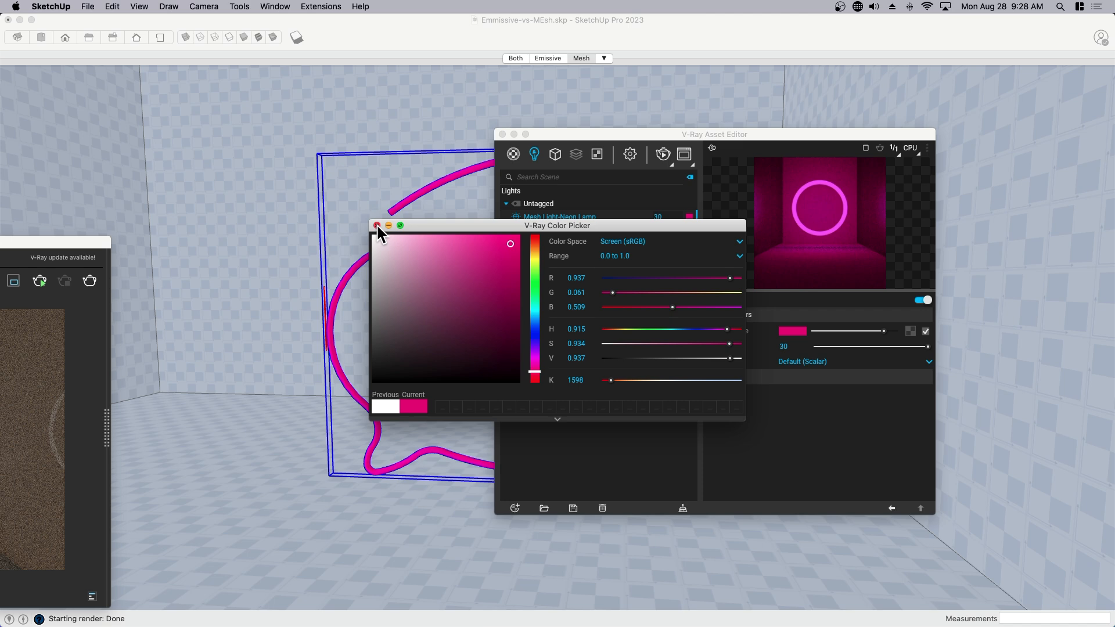
{"action": "left_click", "coordinate": [378, 226]}
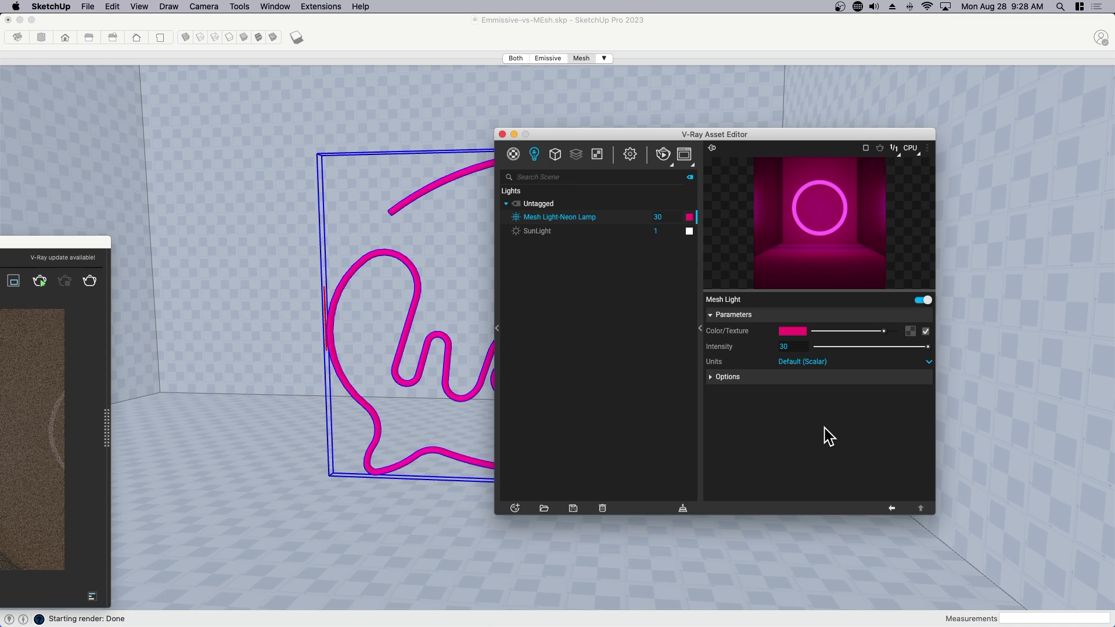
{"action": "mouse_move", "coordinate": [811, 369]}
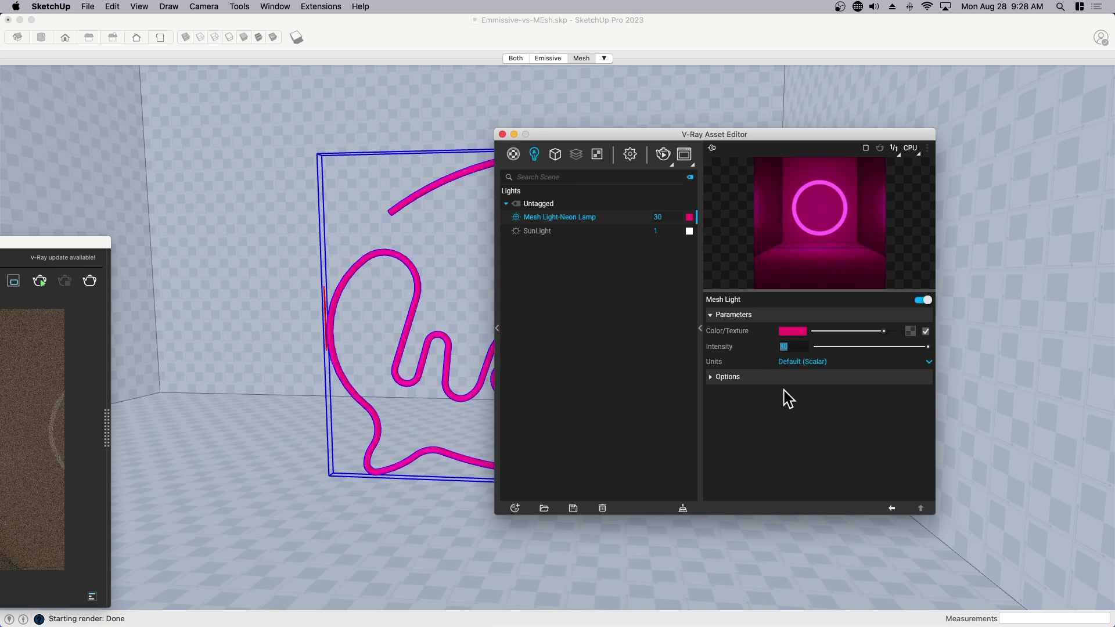
{"action": "mouse_move", "coordinate": [793, 401]}
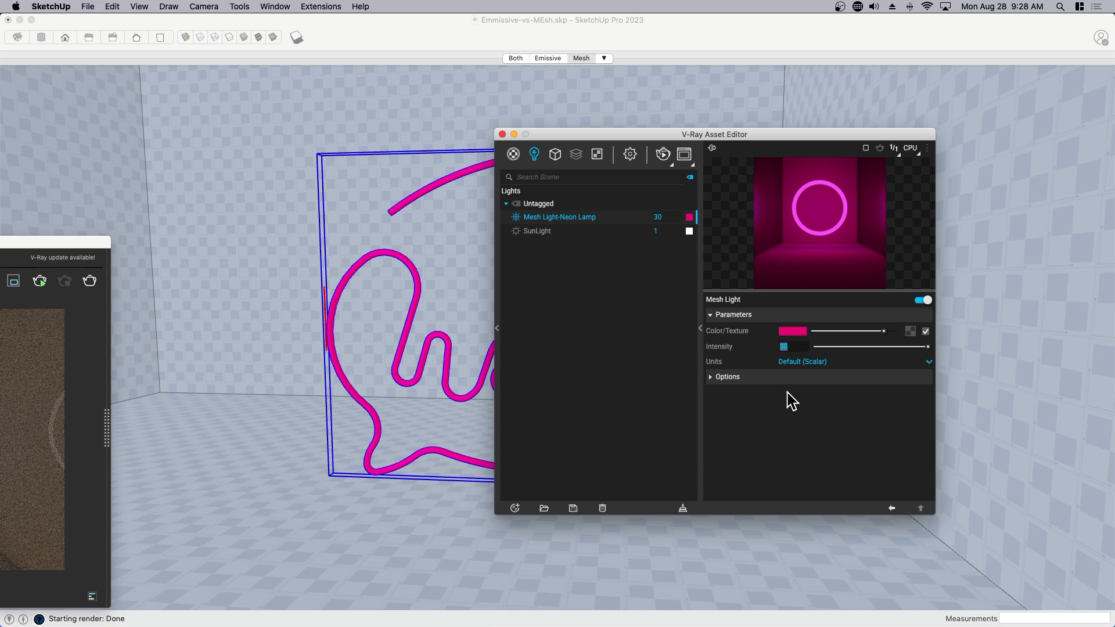
{"action": "mouse_move", "coordinate": [802, 371]}
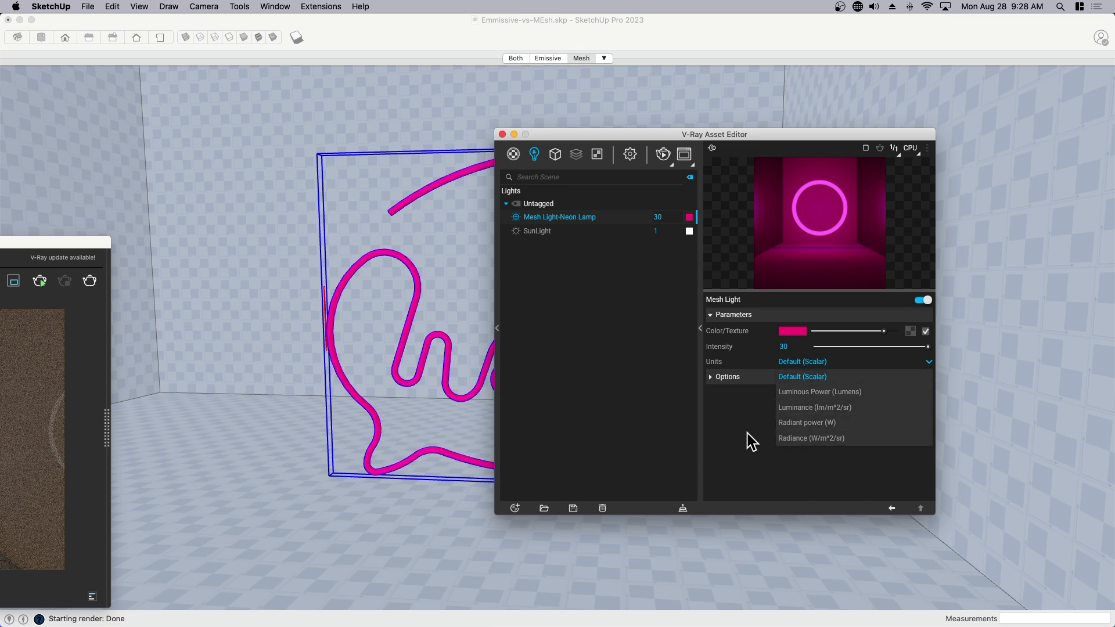
{"action": "left_click", "coordinate": [802, 377]}
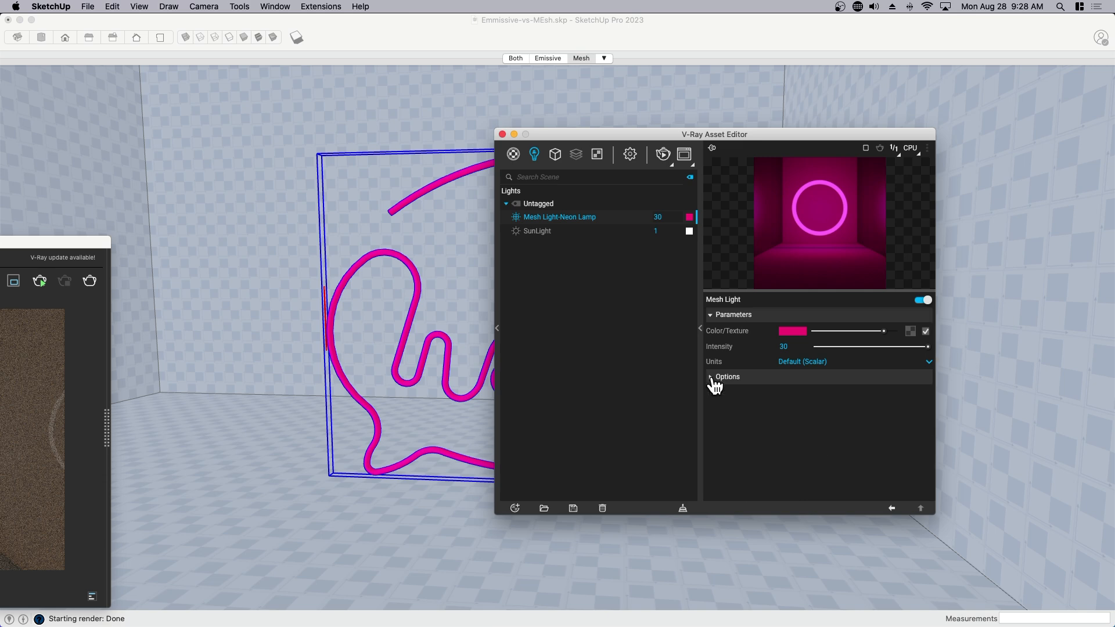
{"action": "left_click_drag", "start_coordinate": [714, 133], "coordinate": [1013, 161]}
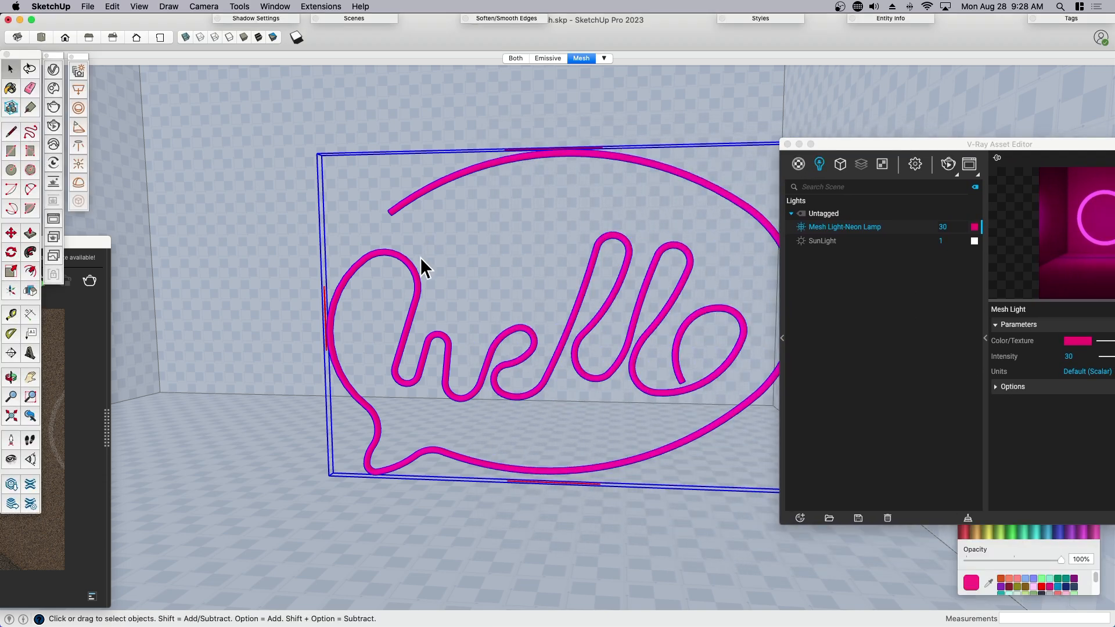
{"action": "mouse_move", "coordinate": [54, 126]}
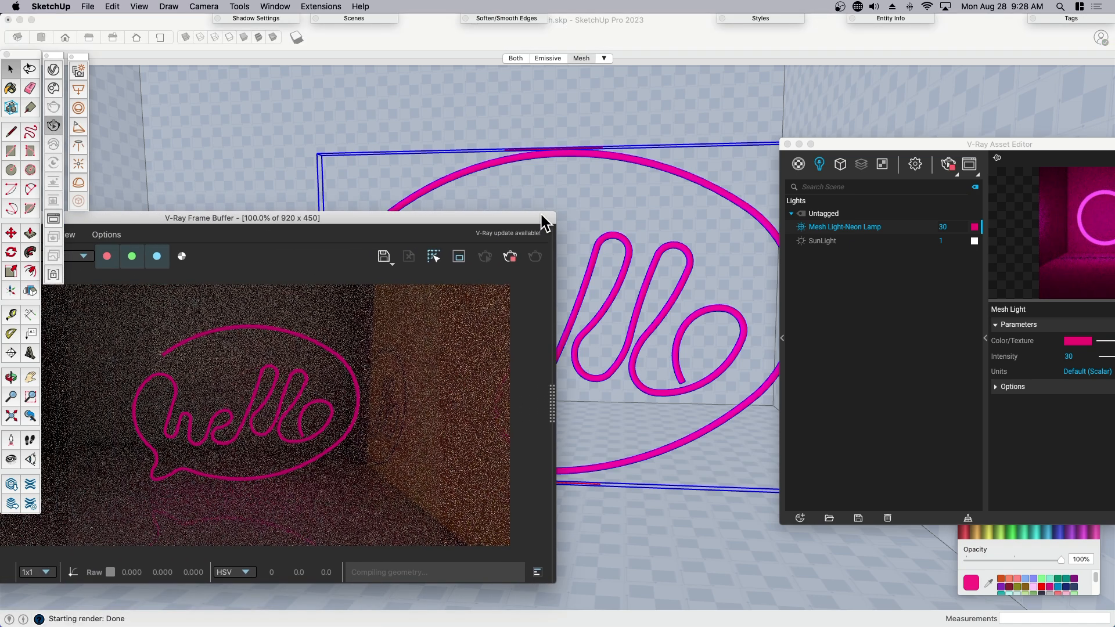
Drag the Frame Buffer beside the Asset Editor to view the pink mesh-light render
{"action": "left_click_drag", "start_coordinate": [544, 217], "coordinate": [643, 230]}
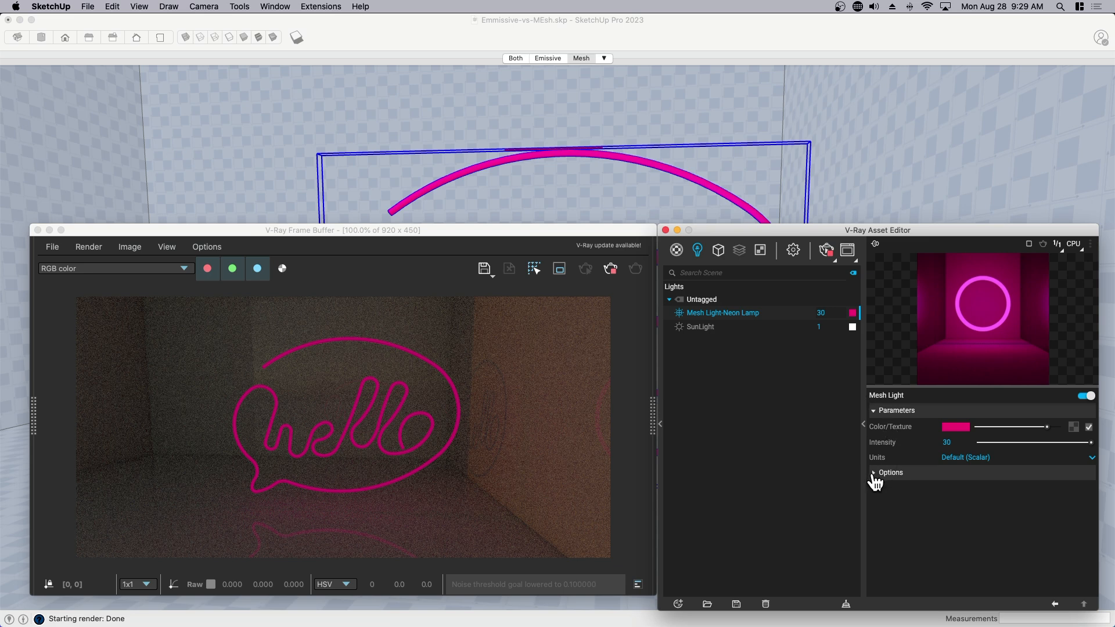
Turn off Affect Reflections in the Neon Lamp mesh light's options
{"action": "left_click", "coordinate": [873, 473]}
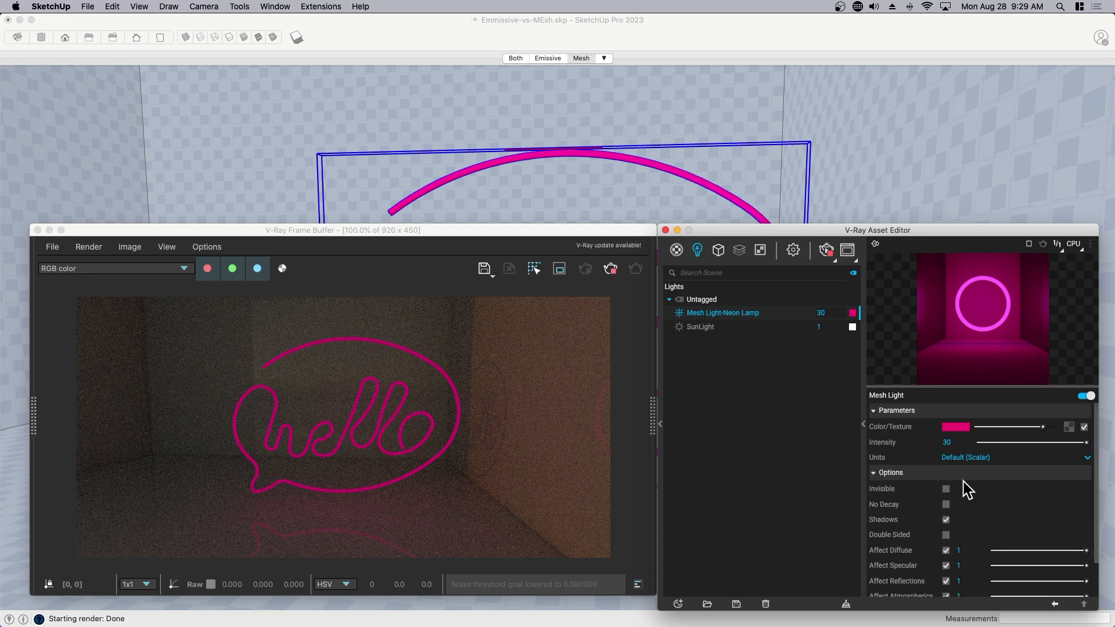
{"action": "scroll", "scroll_direction": "down", "scroll_amount": 3}
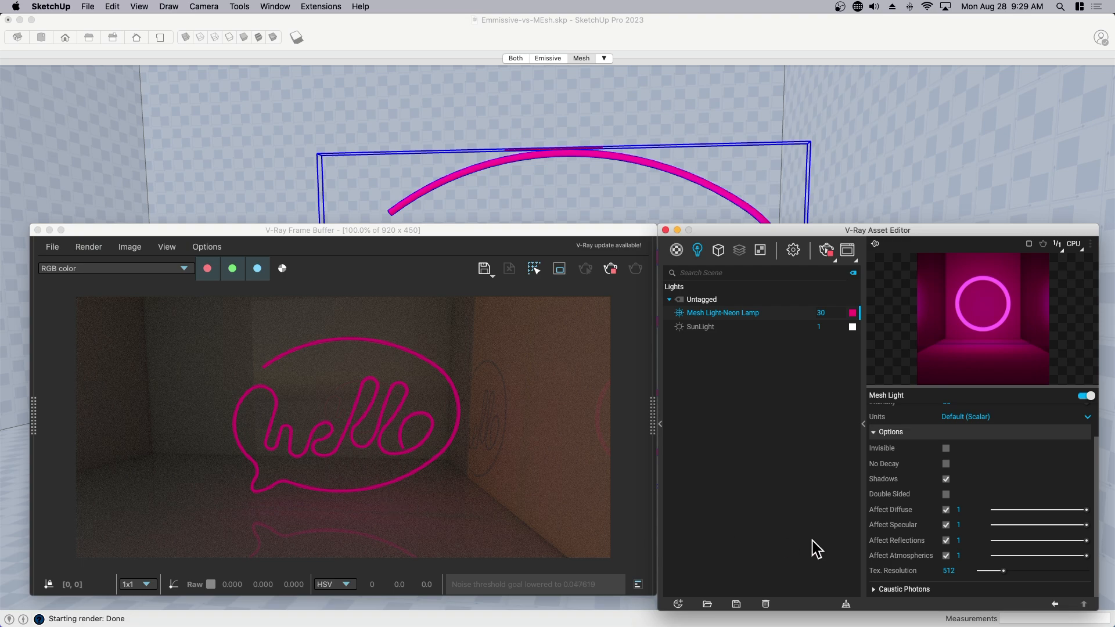
{"action": "left_click", "coordinate": [946, 540]}
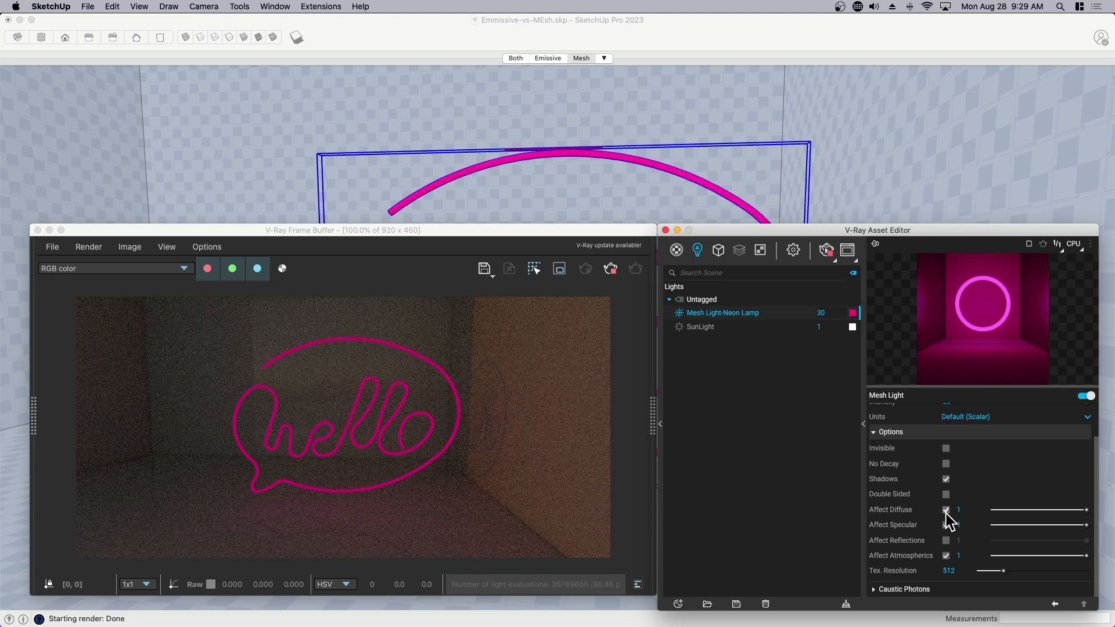
Toggle the Neon Lamp's Affect Diffuse and Invisible options off and back on to compare
{"action": "left_click", "coordinate": [946, 510]}
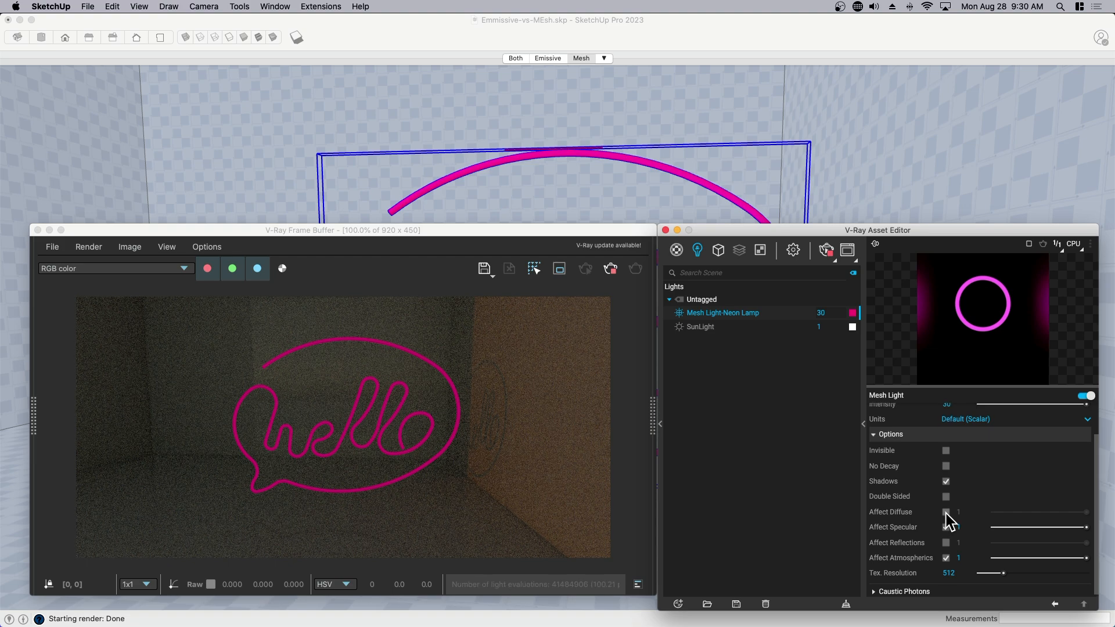
{"action": "left_click", "coordinate": [945, 512]}
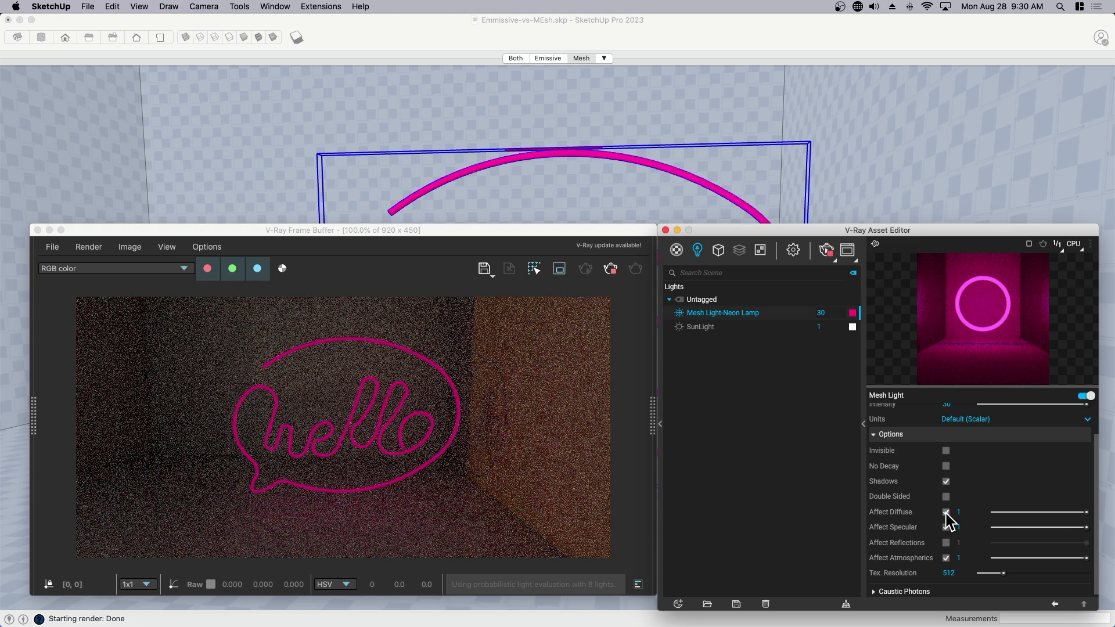
{"action": "left_click", "coordinate": [946, 527]}
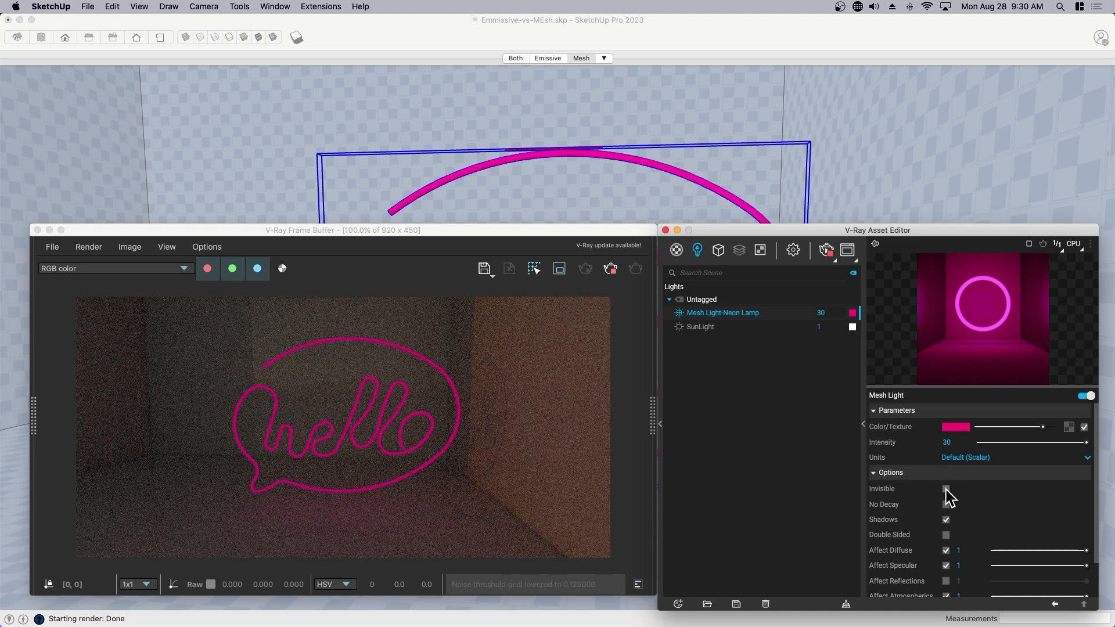
{"action": "left_click", "coordinate": [946, 489]}
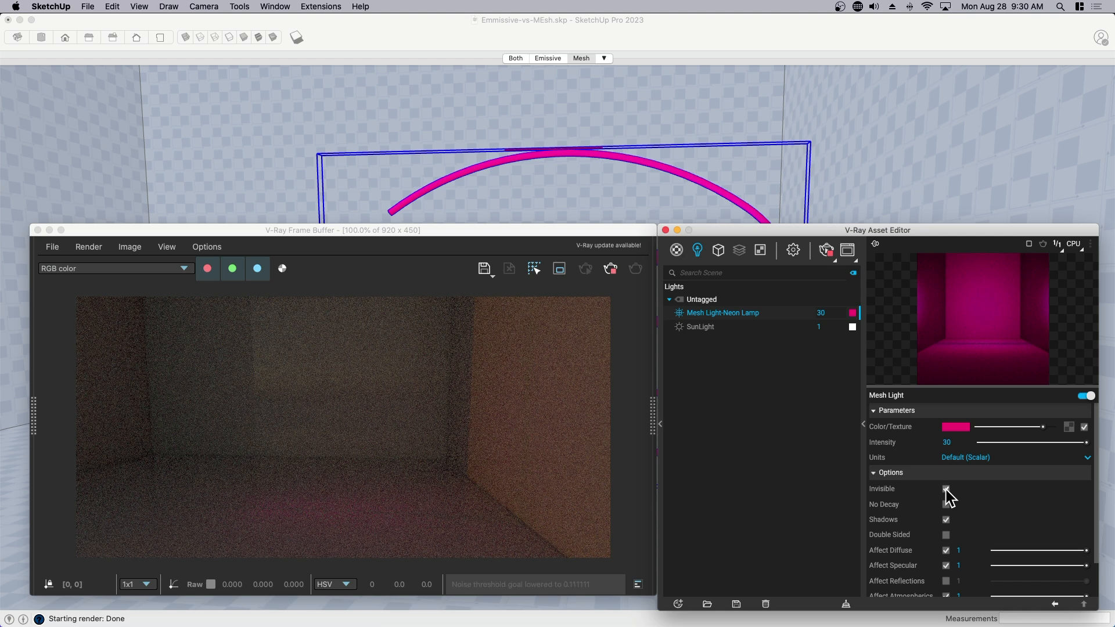
{"action": "left_click", "coordinate": [945, 488]}
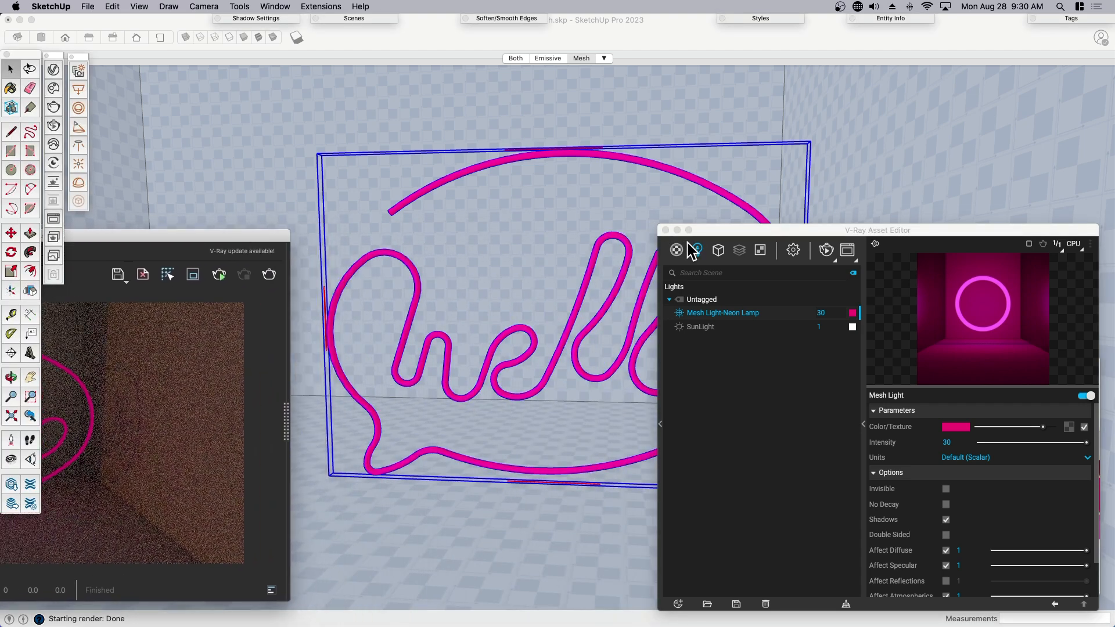
Move the Neon Lamp light settings aside and switch to the other hello sign scene
{"action": "left_click_drag", "start_coordinate": [878, 230], "coordinate": [1042, 227]}
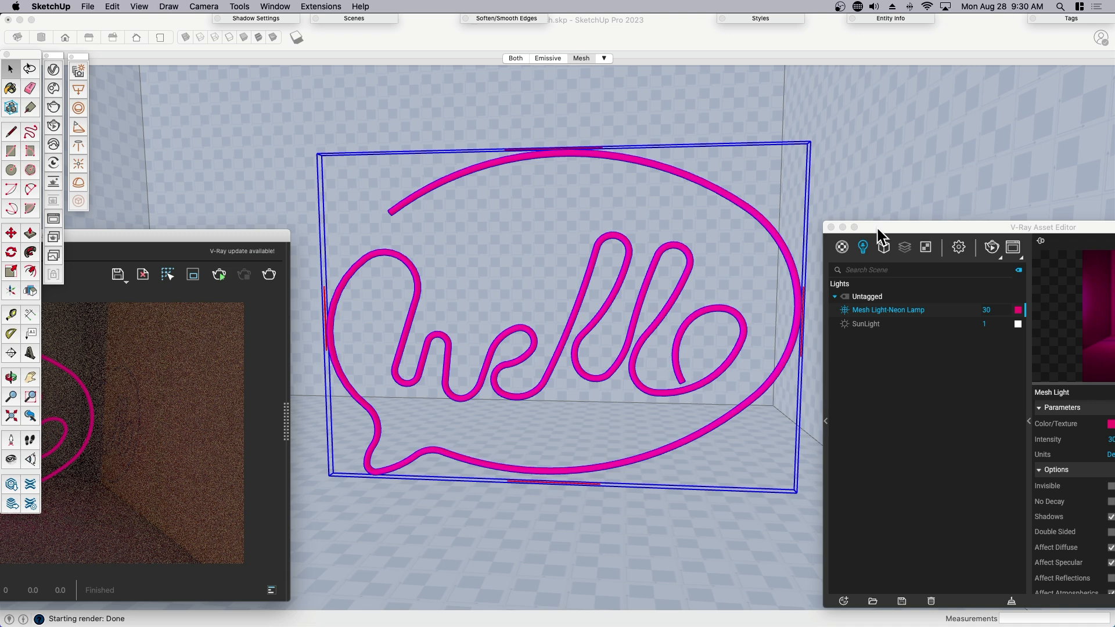
{"action": "mouse_move", "coordinate": [664, 98]}
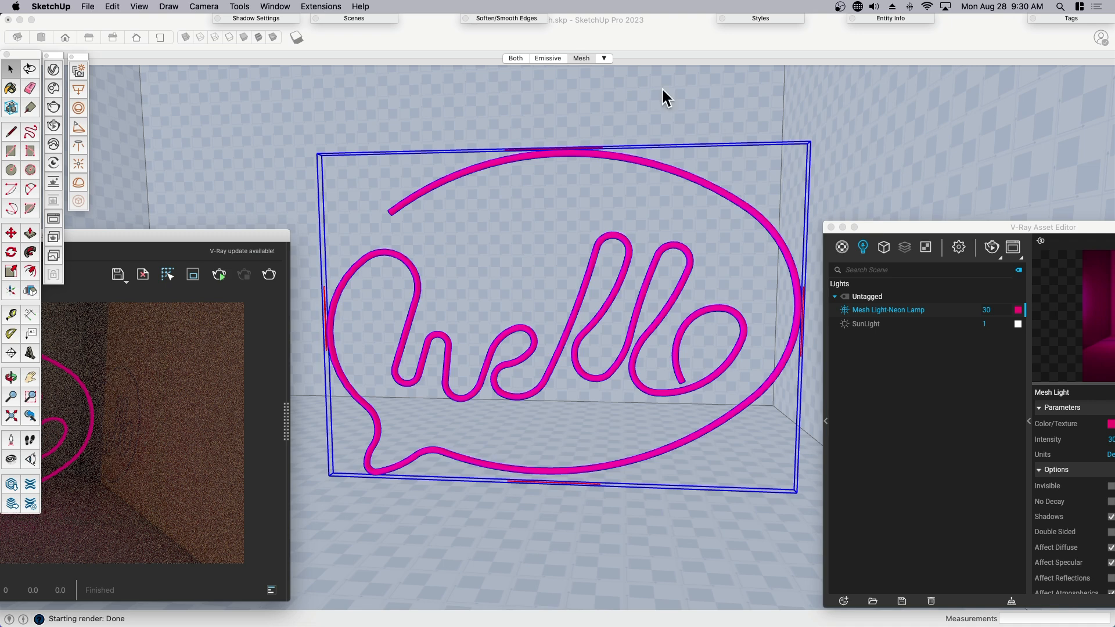
{"action": "left_click", "coordinate": [548, 58]}
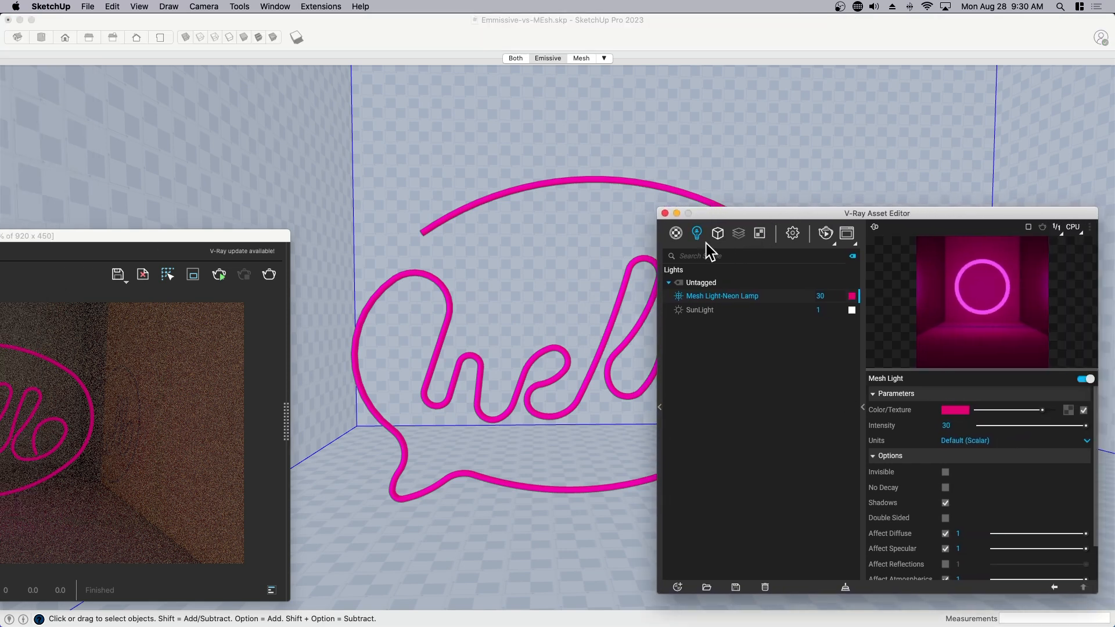
Open the Neon Lamp material and scroll the emissive colour's texture list to Falloff
{"action": "left_click", "coordinate": [675, 233]}
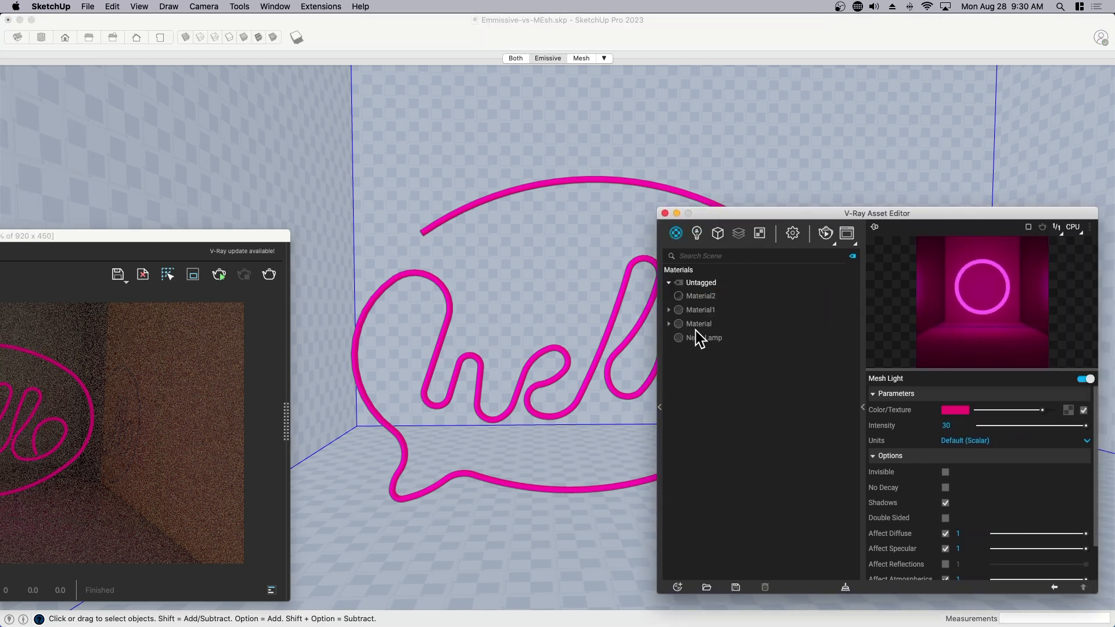
{"action": "left_click", "coordinate": [704, 337]}
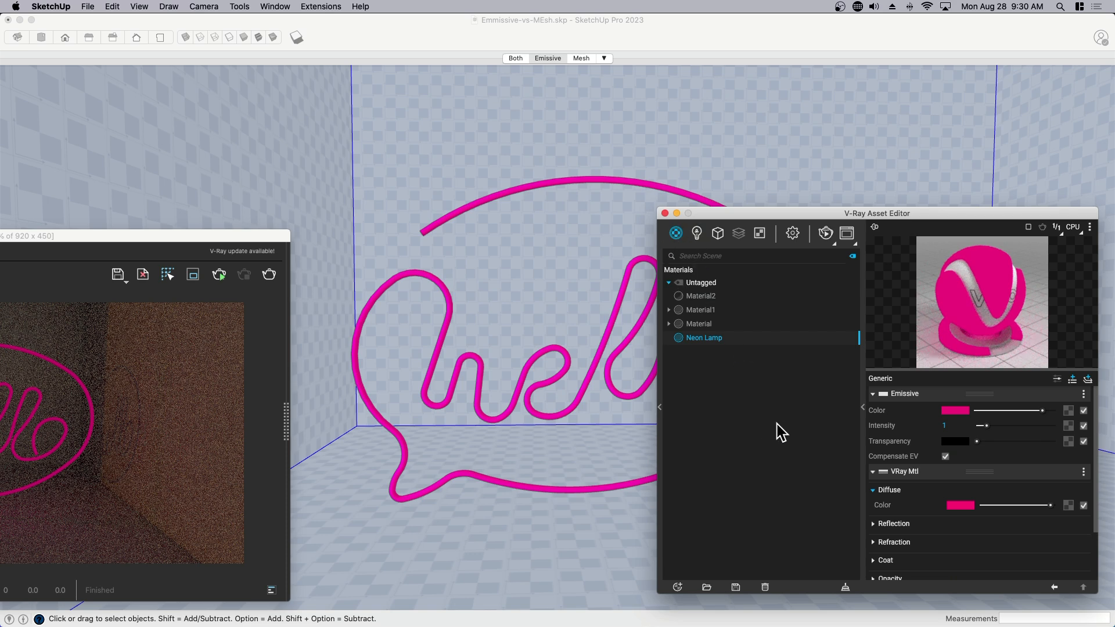
{"action": "mouse_move", "coordinate": [1052, 443]}
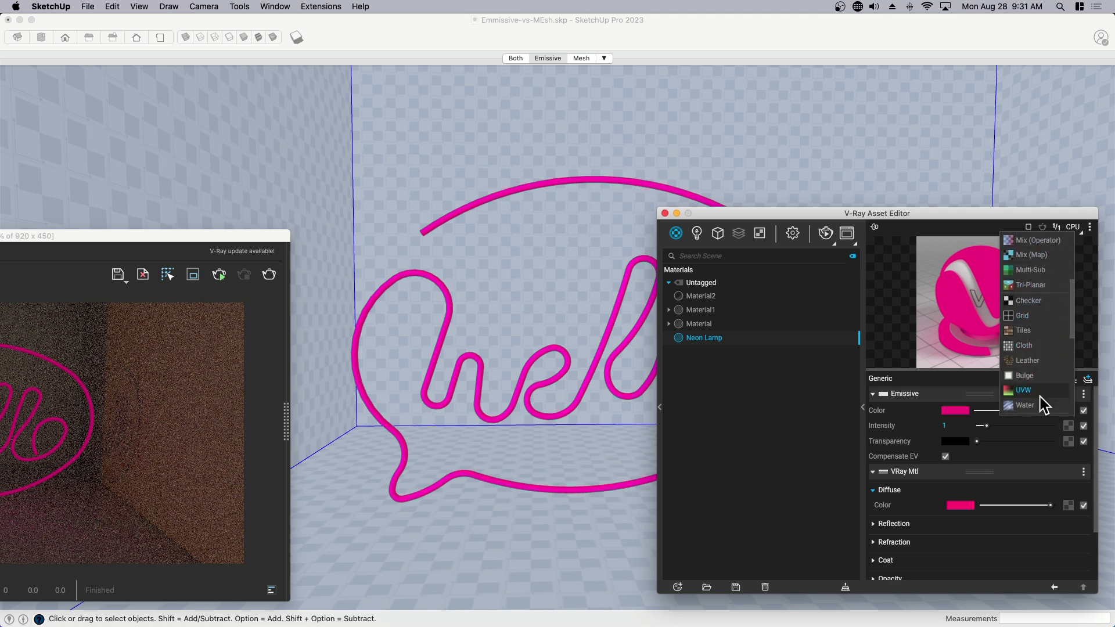
{"action": "scroll", "scroll_direction": "down", "scroll_amount": 3}
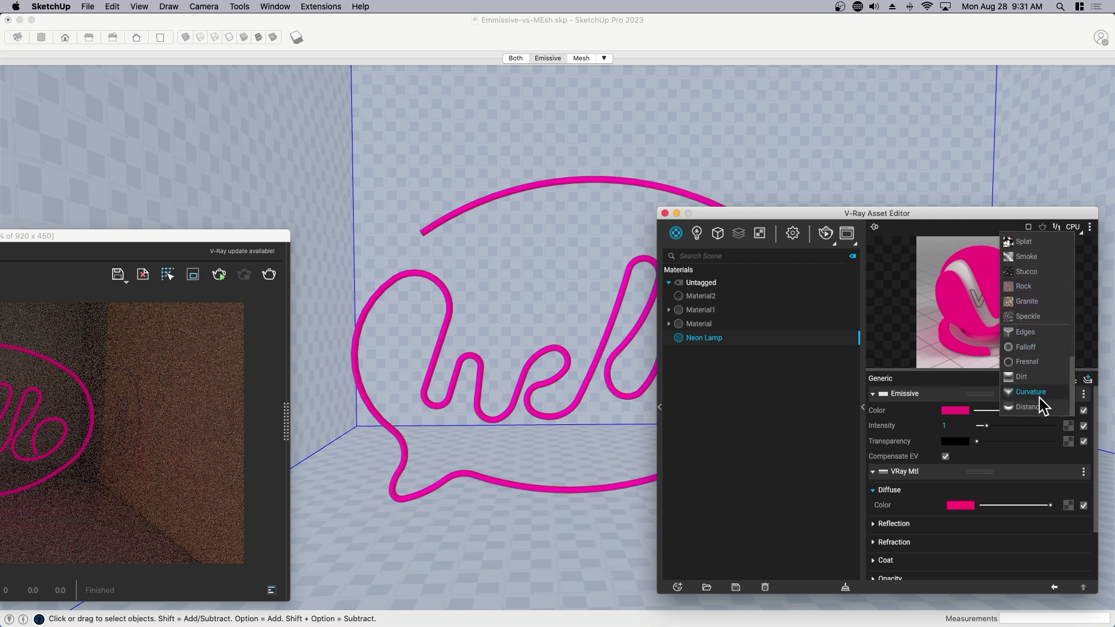
{"action": "mouse_move", "coordinate": [1031, 362]}
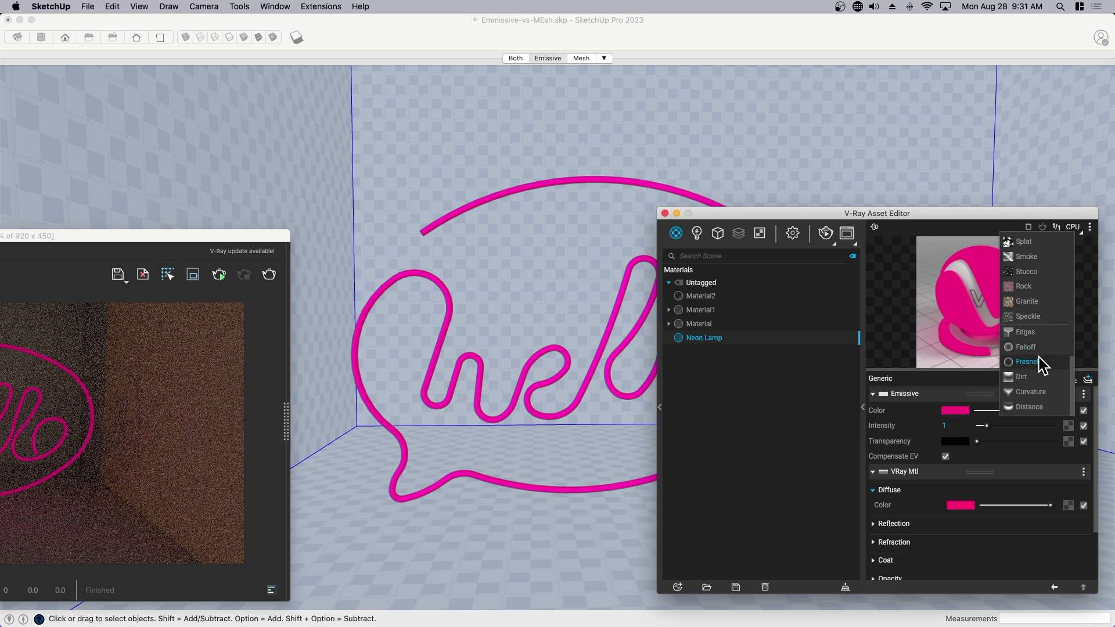
{"action": "mouse_move", "coordinate": [1026, 347]}
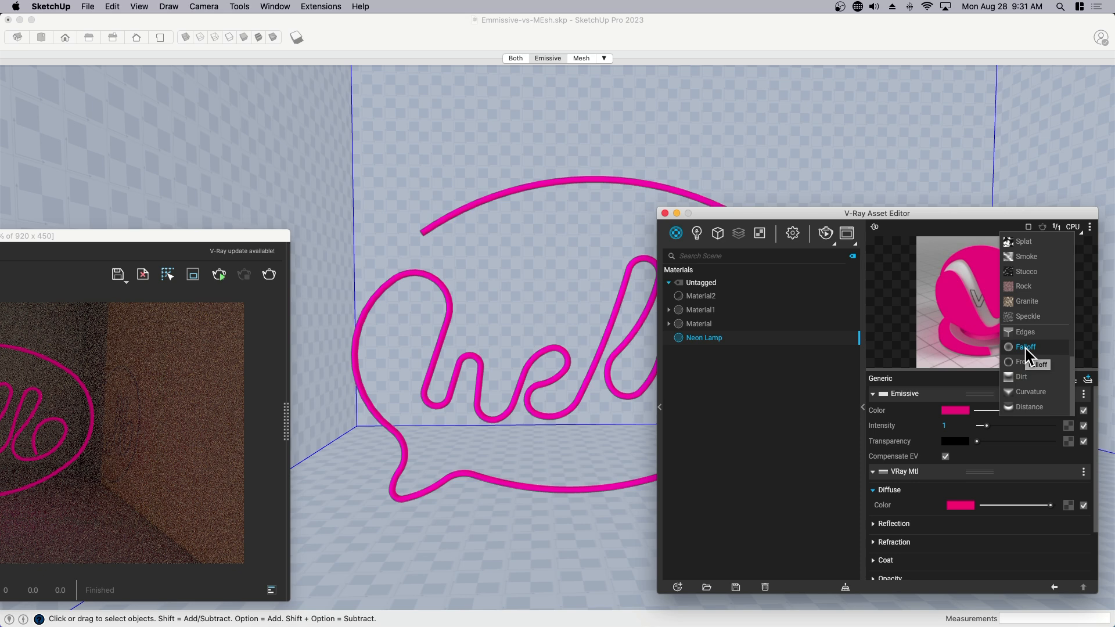
Drive Neon Lamp's emissive colour with a Falloff from pale pink to hot pink
{"action": "left_click", "coordinate": [1025, 347]}
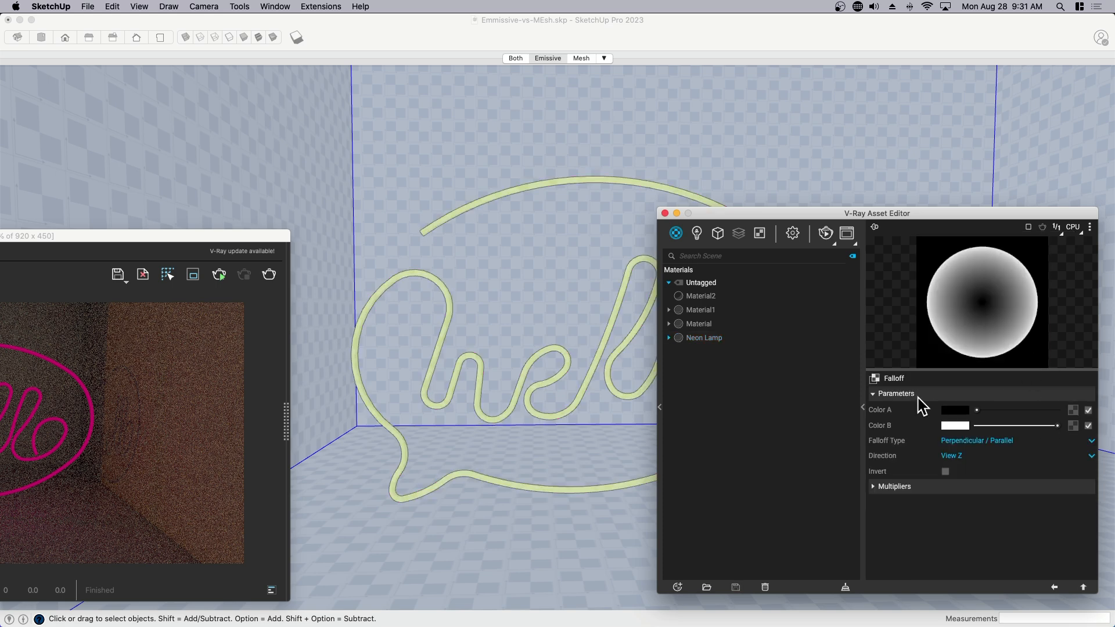
{"action": "mouse_move", "coordinate": [937, 329]}
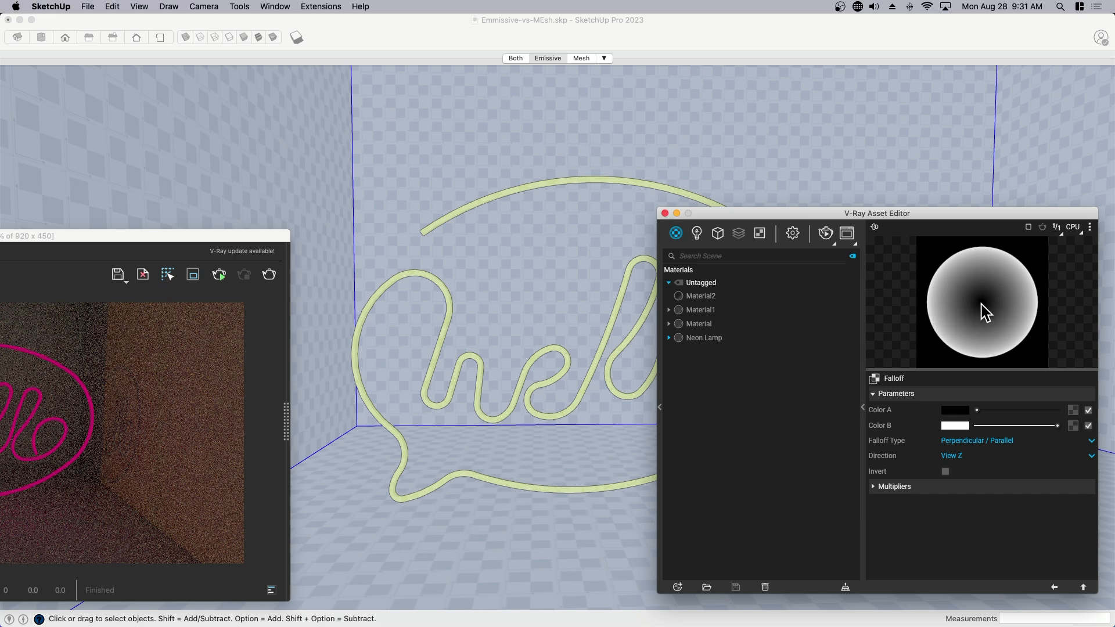
{"action": "mouse_move", "coordinate": [972, 326]}
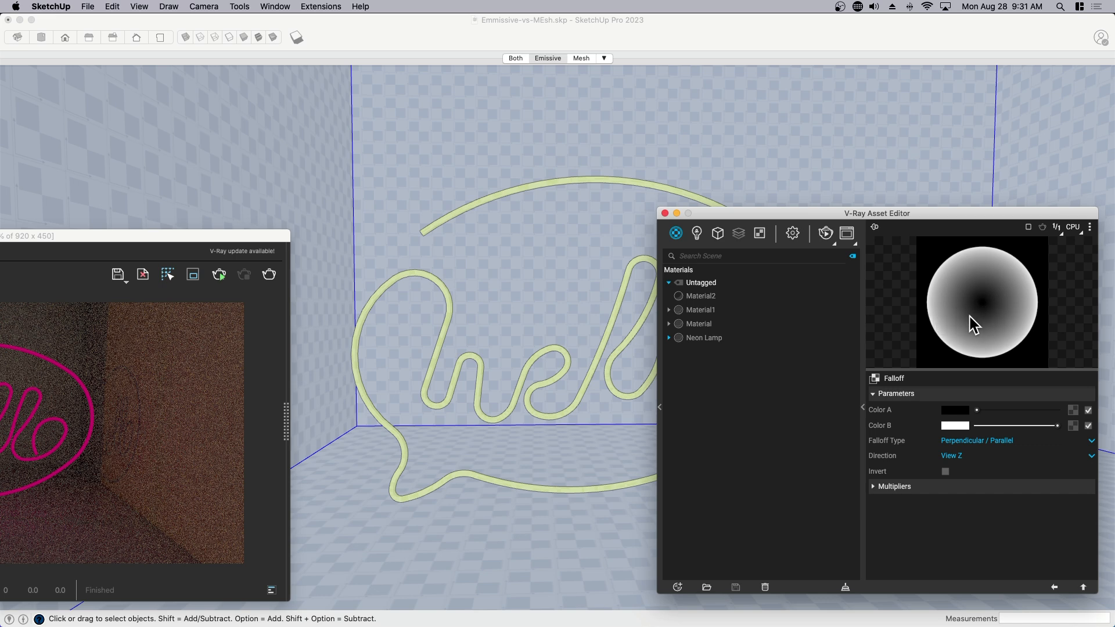
{"action": "mouse_move", "coordinate": [977, 322]}
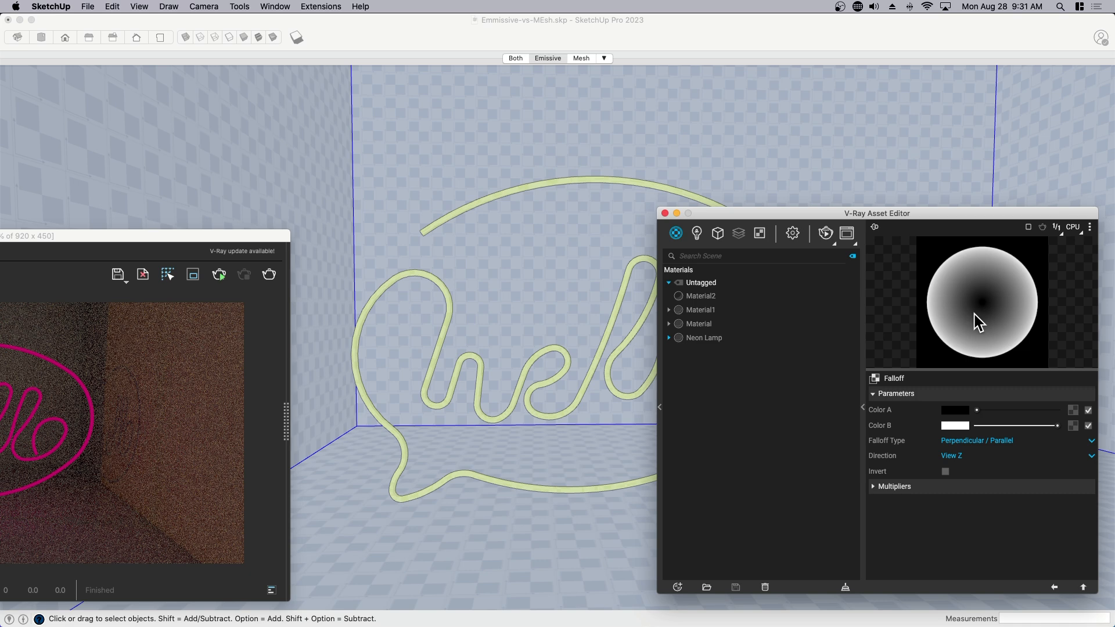
{"action": "left_click", "coordinate": [954, 410]}
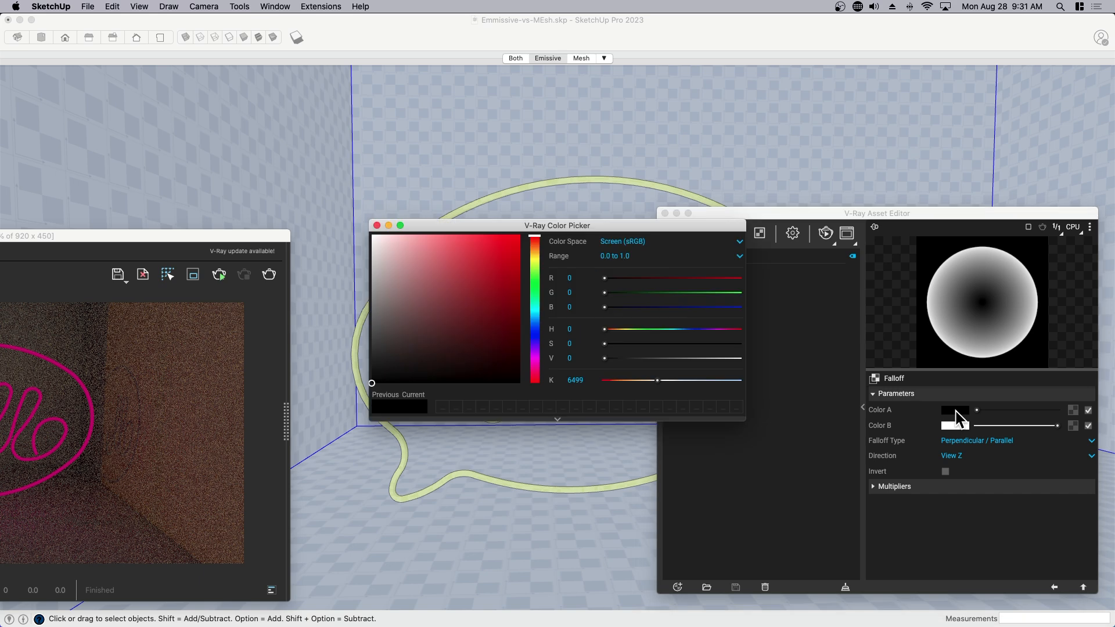
{"action": "left_click", "coordinate": [379, 245]}
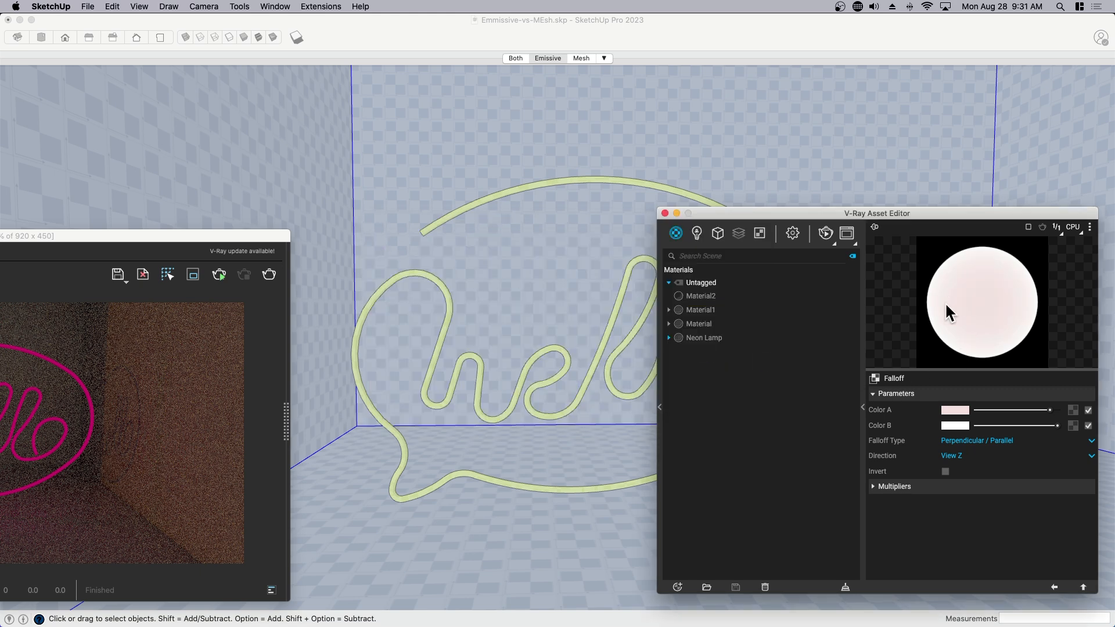
{"action": "mouse_move", "coordinate": [977, 306]}
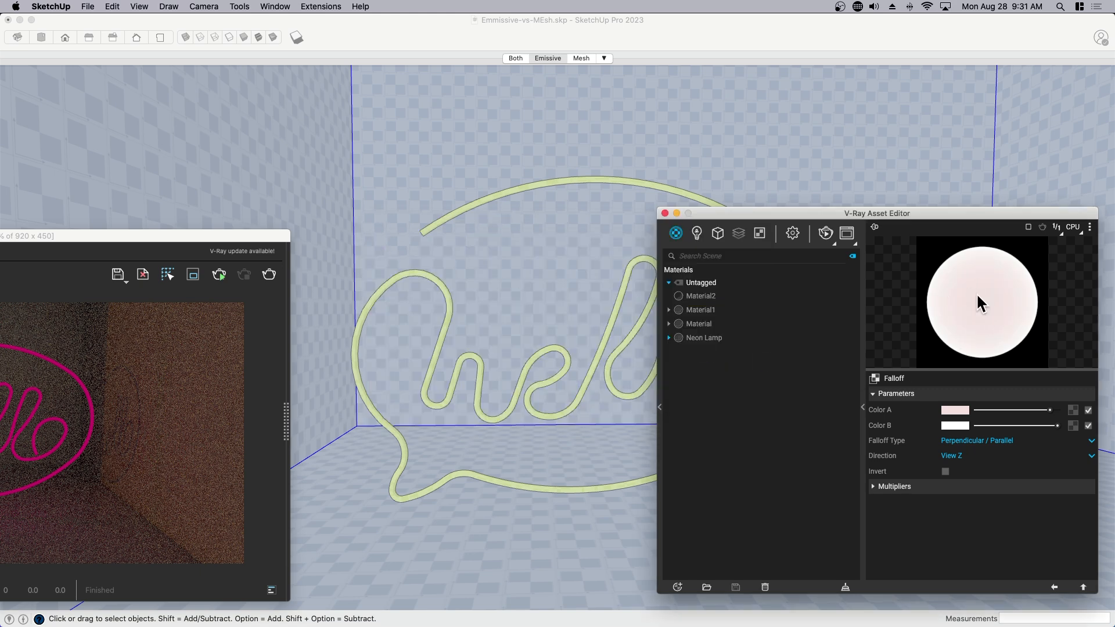
{"action": "left_click", "coordinate": [955, 426]}
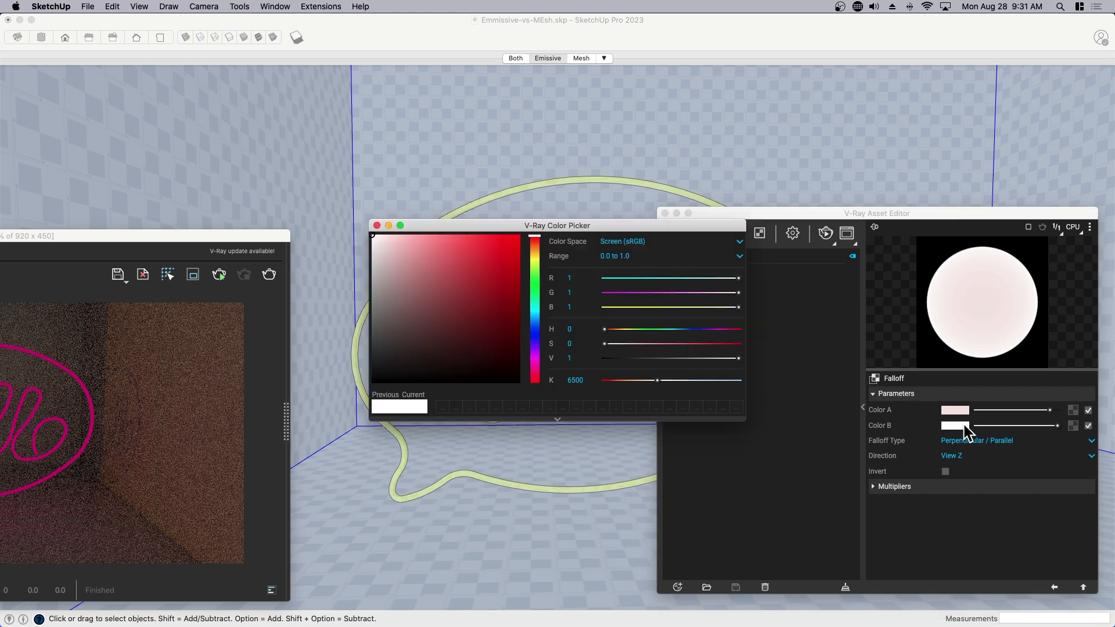
{"action": "left_click", "coordinate": [505, 251]}
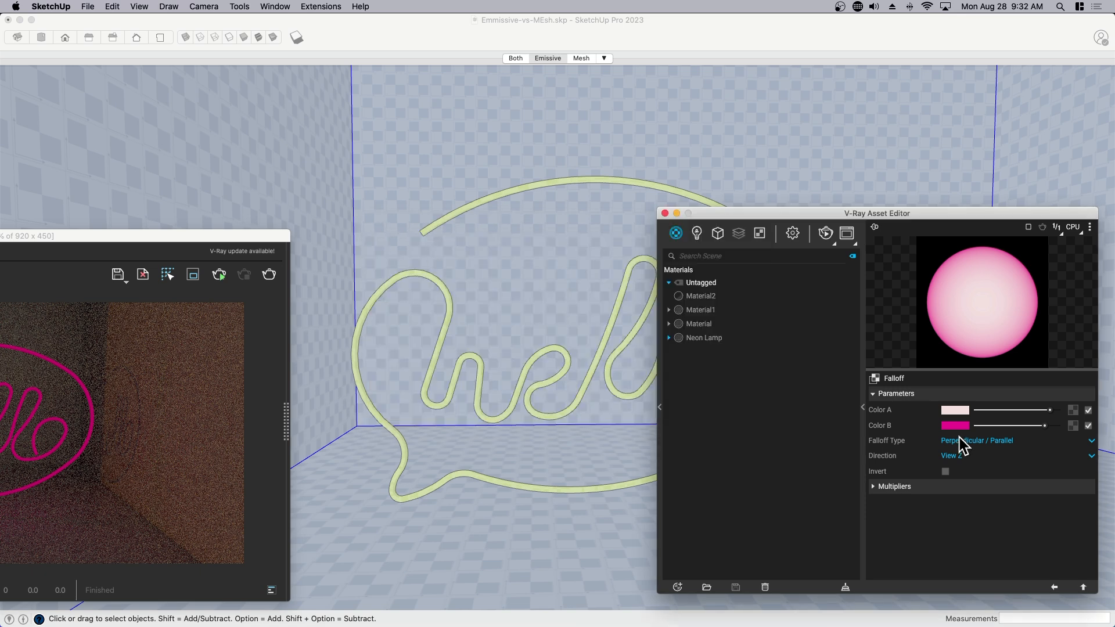
{"action": "left_click", "coordinate": [703, 337]}
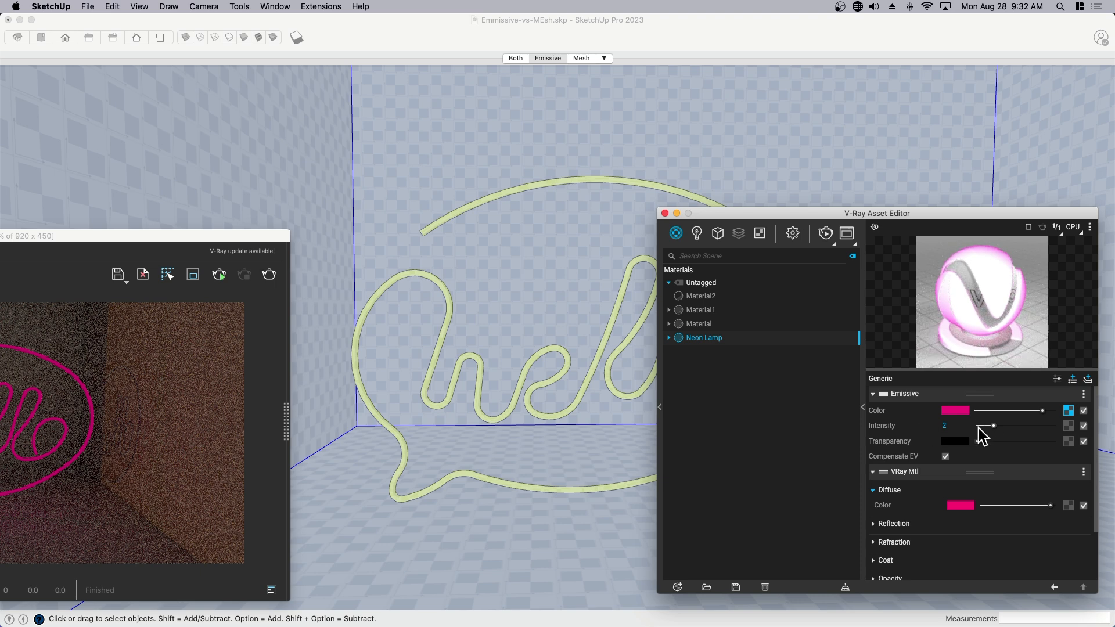
Lower Neon Lamp's emissive intensity to 1 and start a V-Ray render
{"action": "left_click_drag", "start_coordinate": [994, 425], "coordinate": [984, 425]}
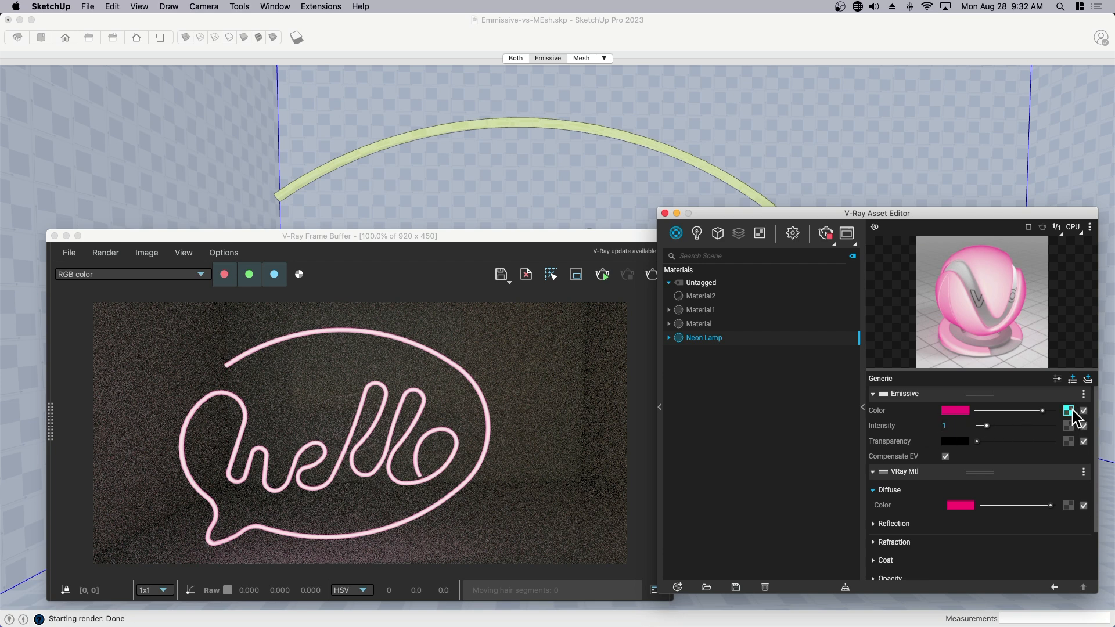
{"action": "left_click", "coordinate": [1068, 411]}
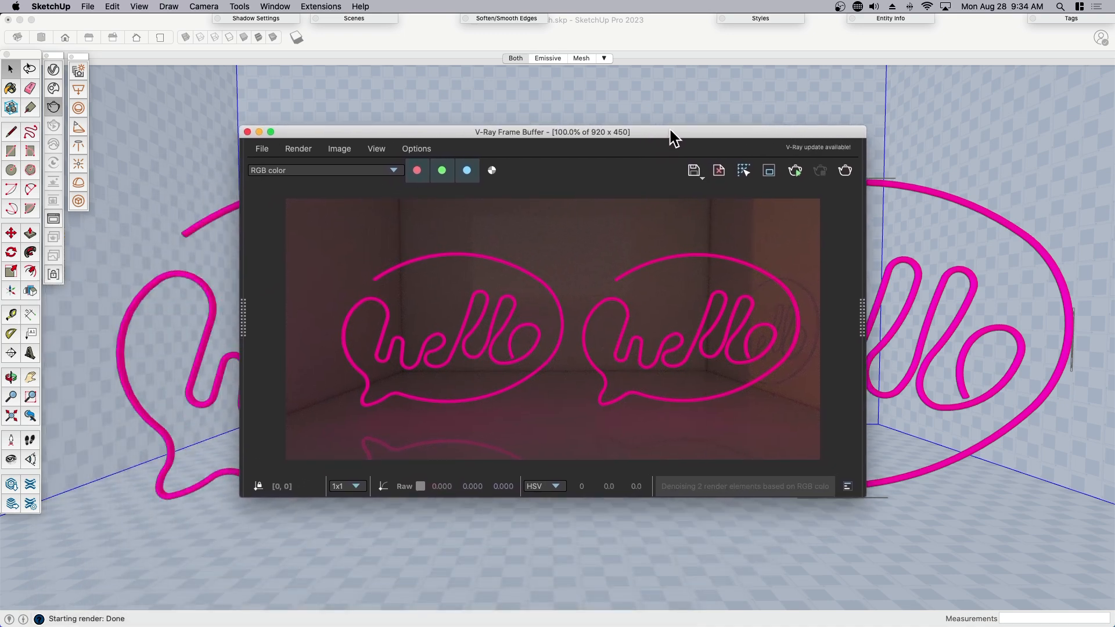
{"action": "mouse_move", "coordinate": [695, 261]}
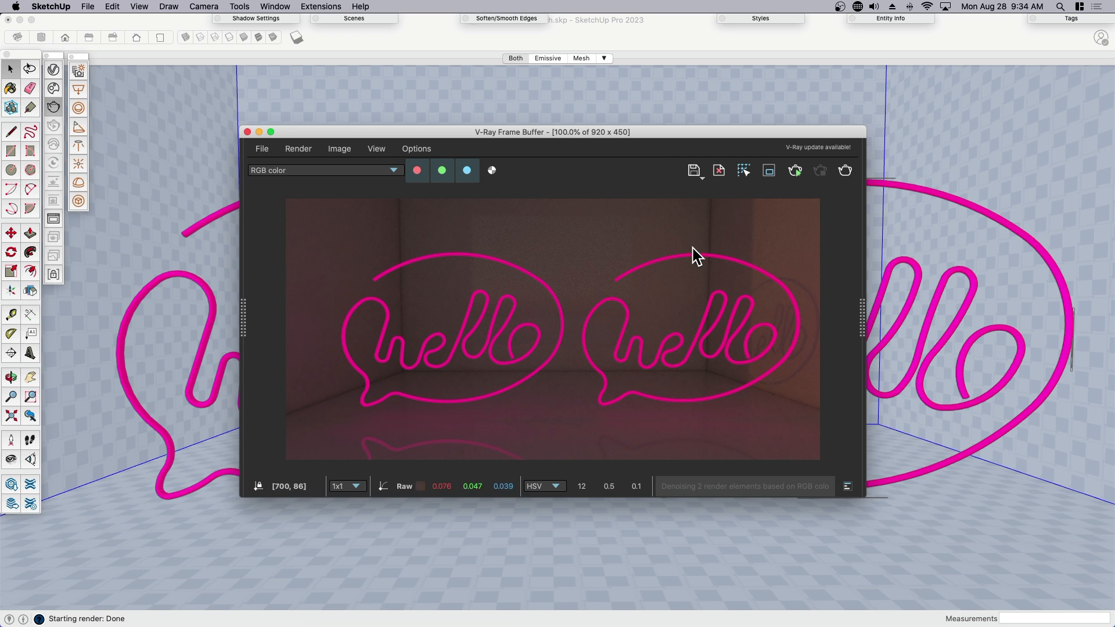
{"action": "mouse_move", "coordinate": [558, 339]}
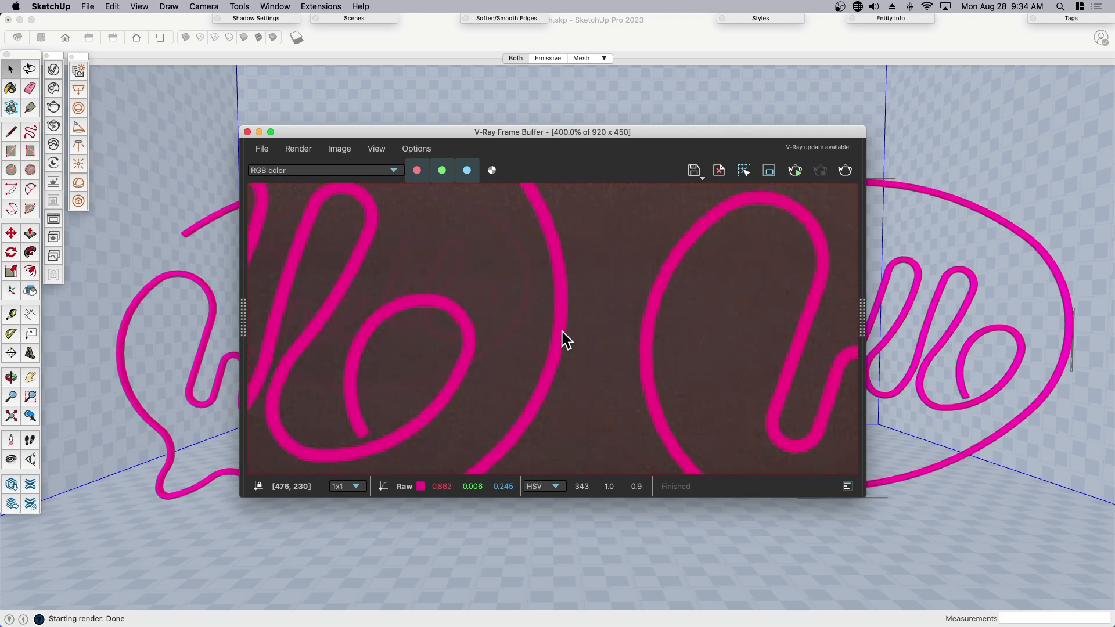
{"action": "mouse_move", "coordinate": [825, 244]}
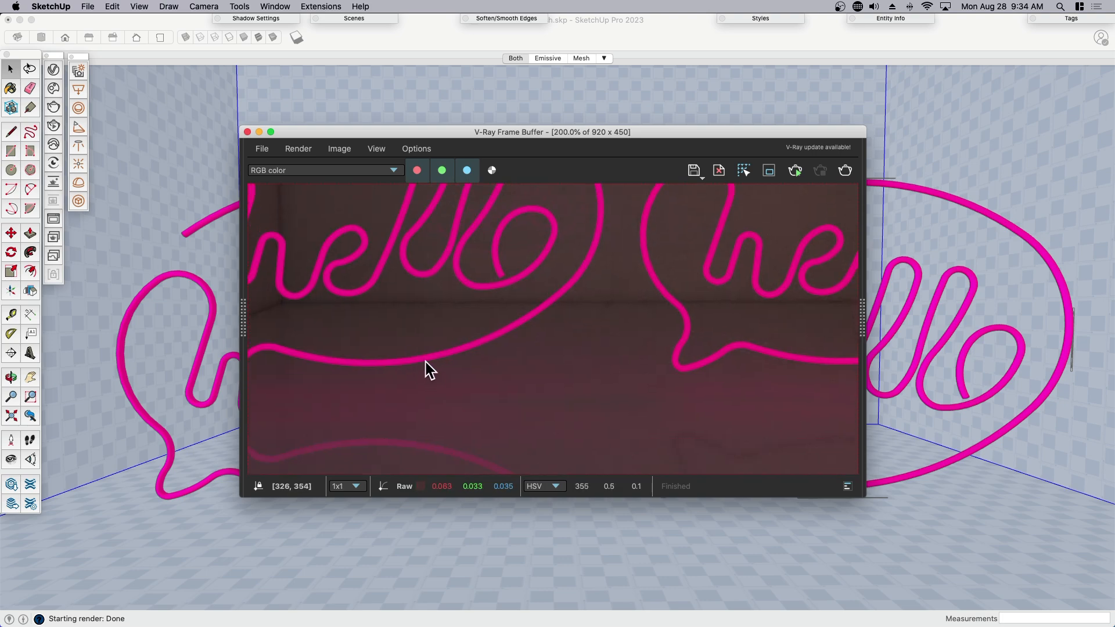
Pan the zoomed render to inspect the signs' lower edges and floor reflections
{"action": "left_click_drag", "start_coordinate": [428, 369], "coordinate": [569, 384]}
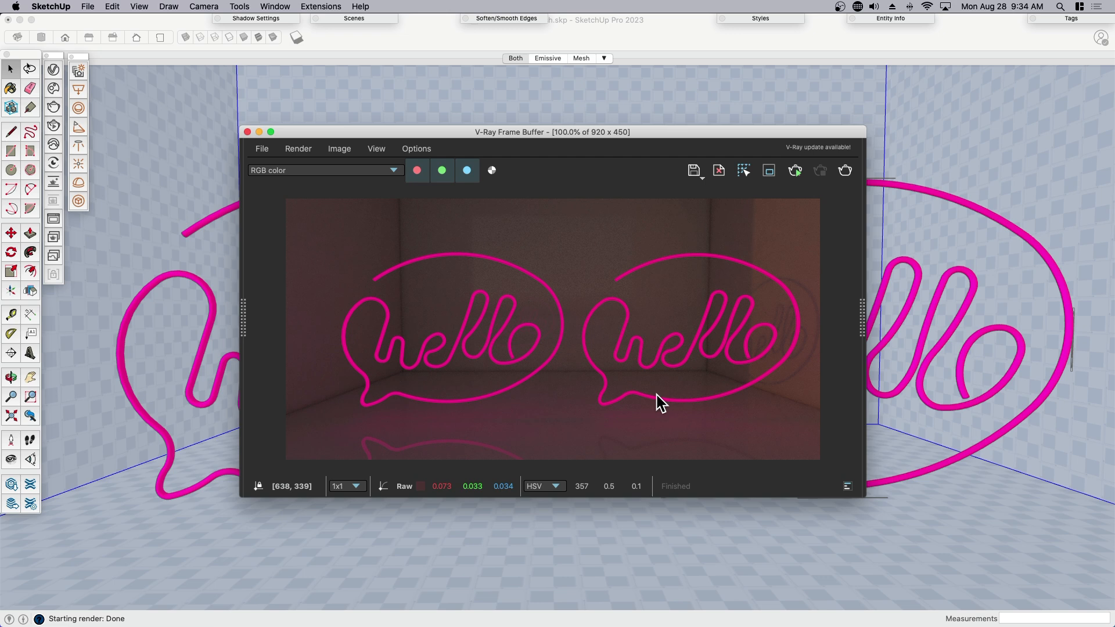
{"action": "mouse_move", "coordinate": [681, 425]}
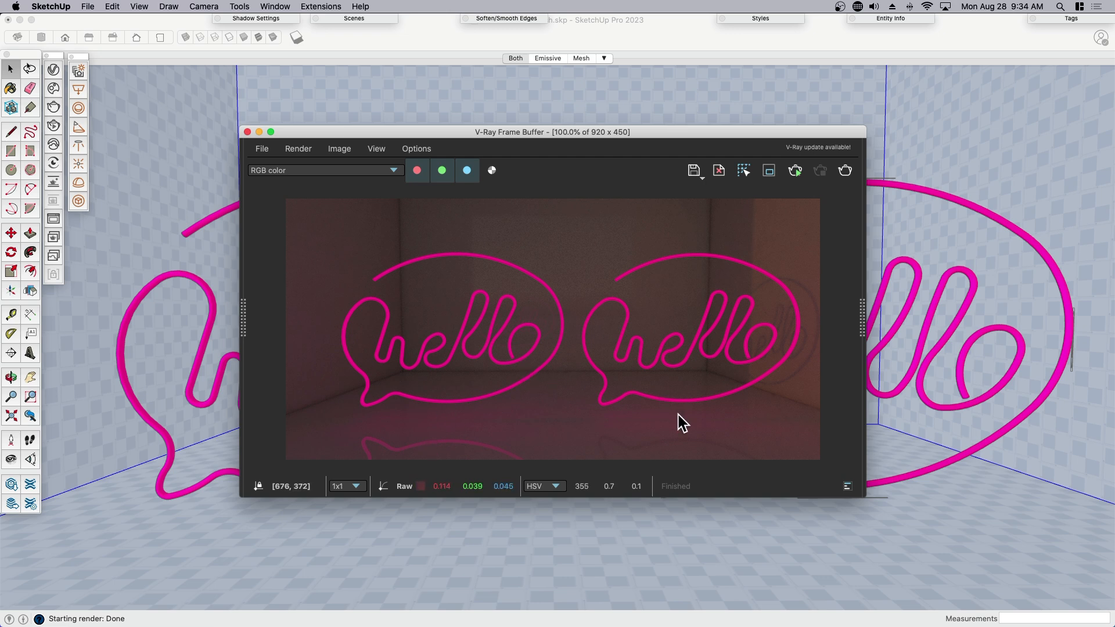
{"action": "mouse_move", "coordinate": [682, 430]}
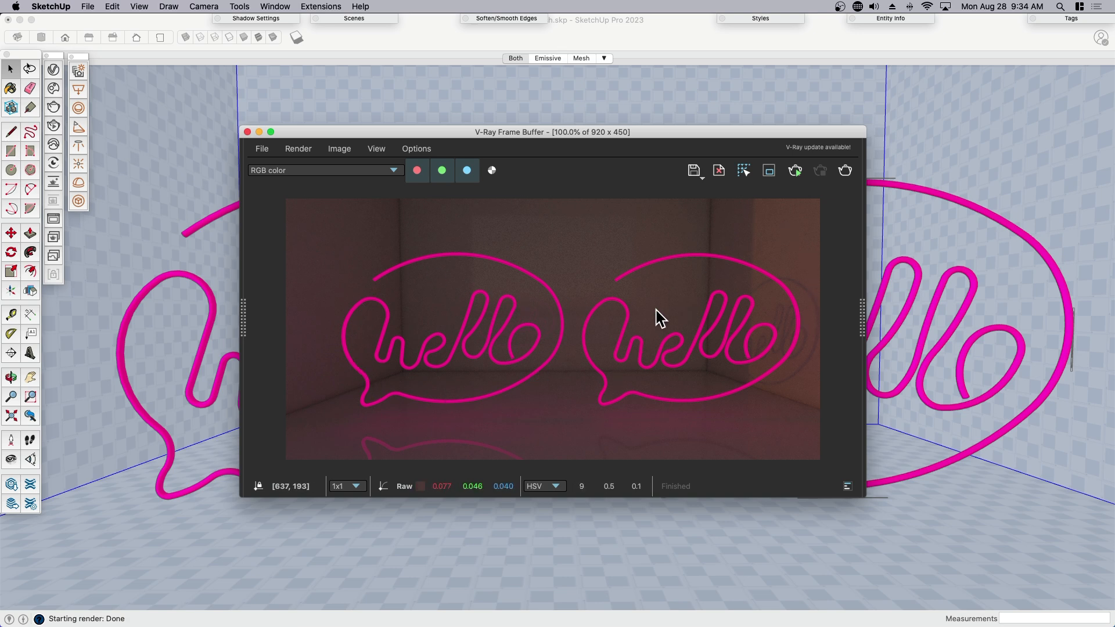
{"action": "mouse_move", "coordinate": [622, 355]}
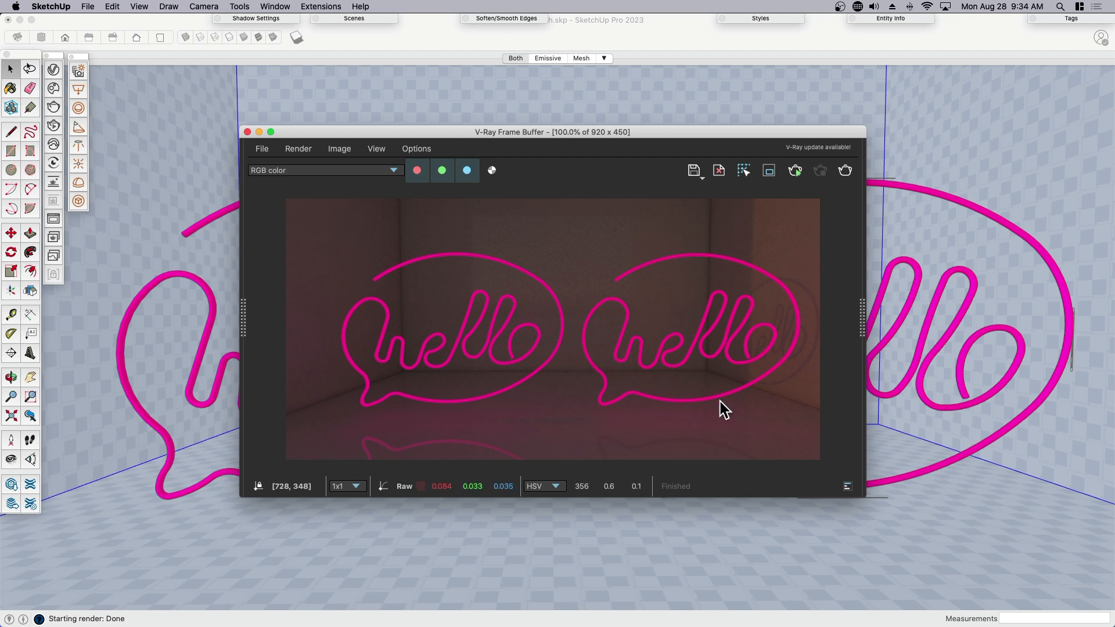
{"action": "mouse_move", "coordinate": [370, 424]}
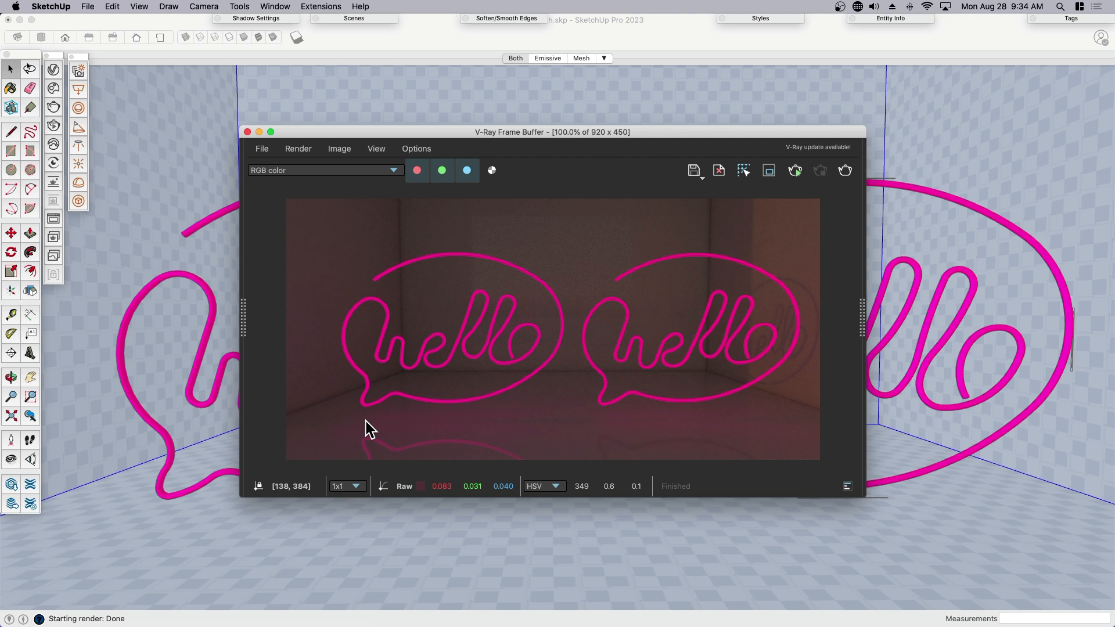
{"action": "mouse_move", "coordinate": [569, 393]}
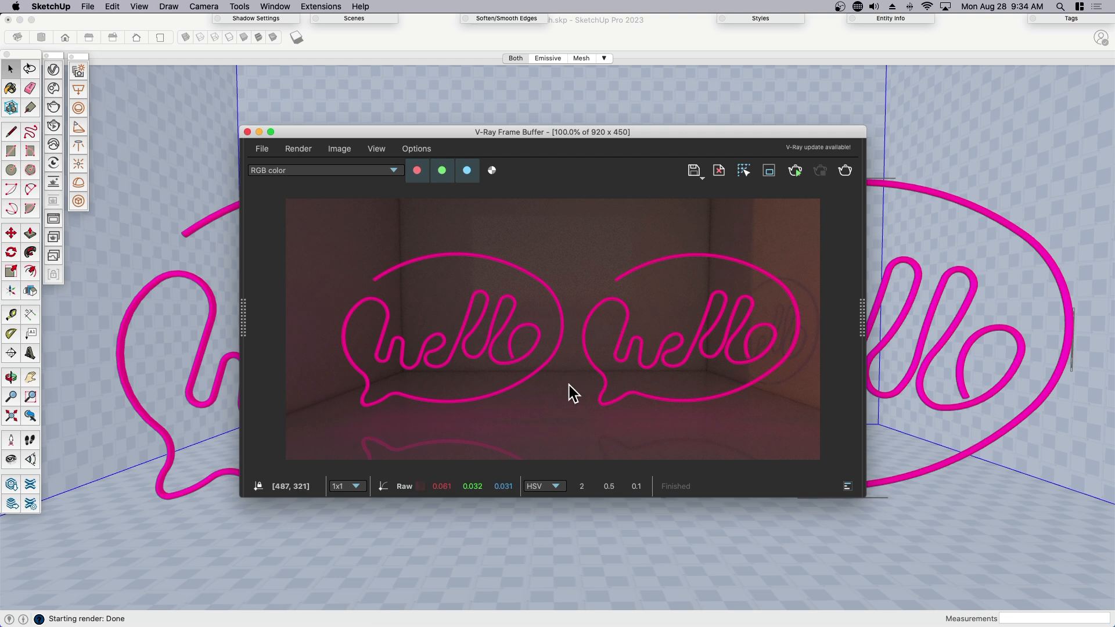
{"action": "mouse_move", "coordinate": [591, 387]}
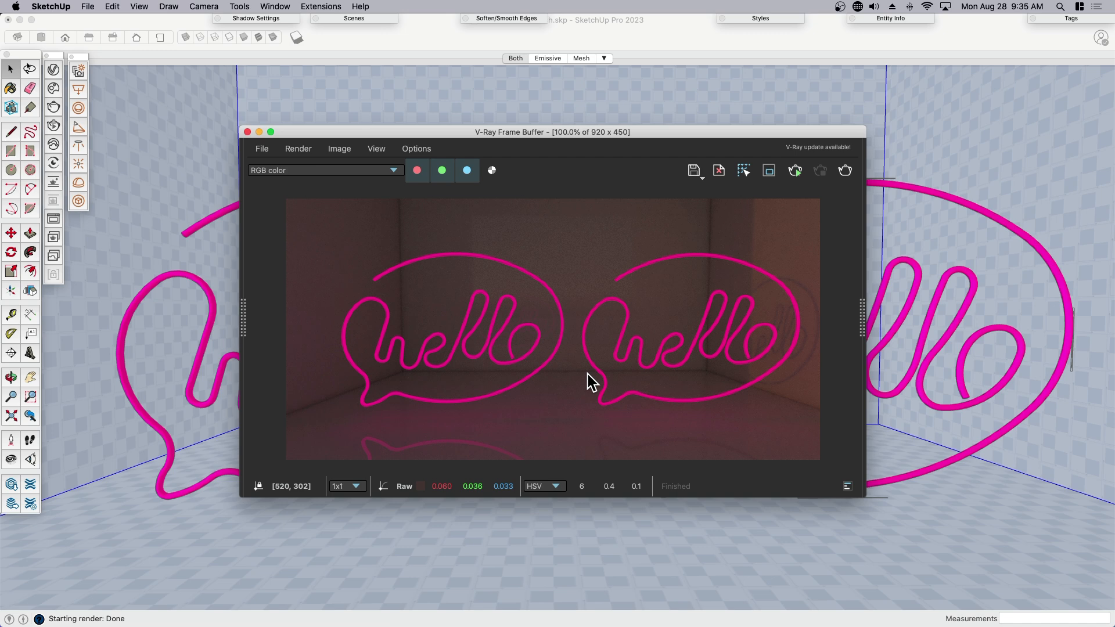
{"action": "mouse_move", "coordinate": [610, 345]}
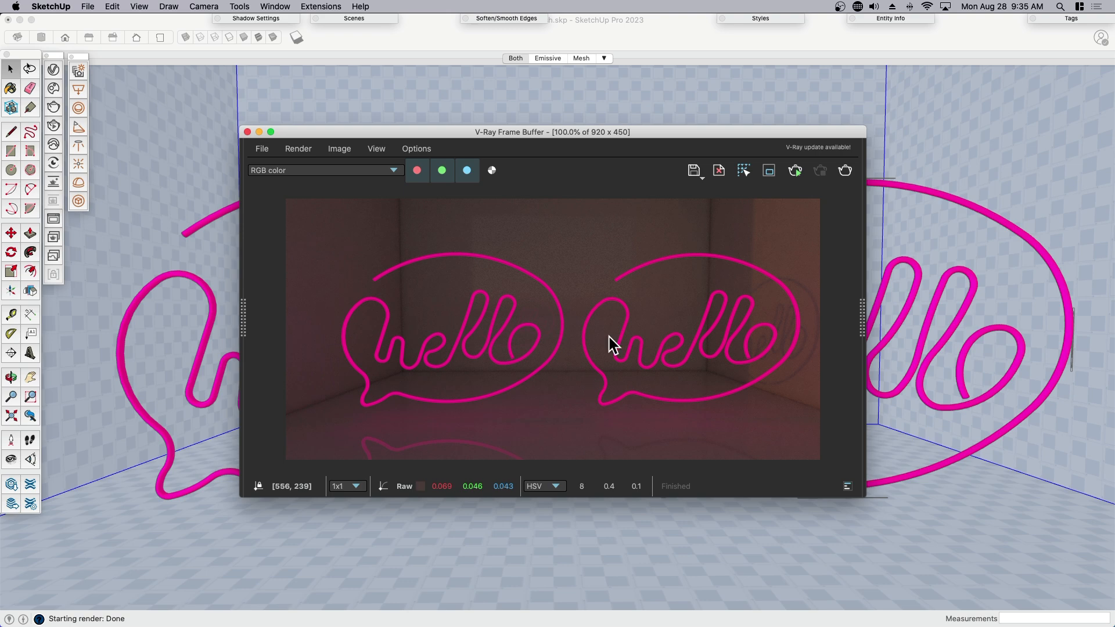